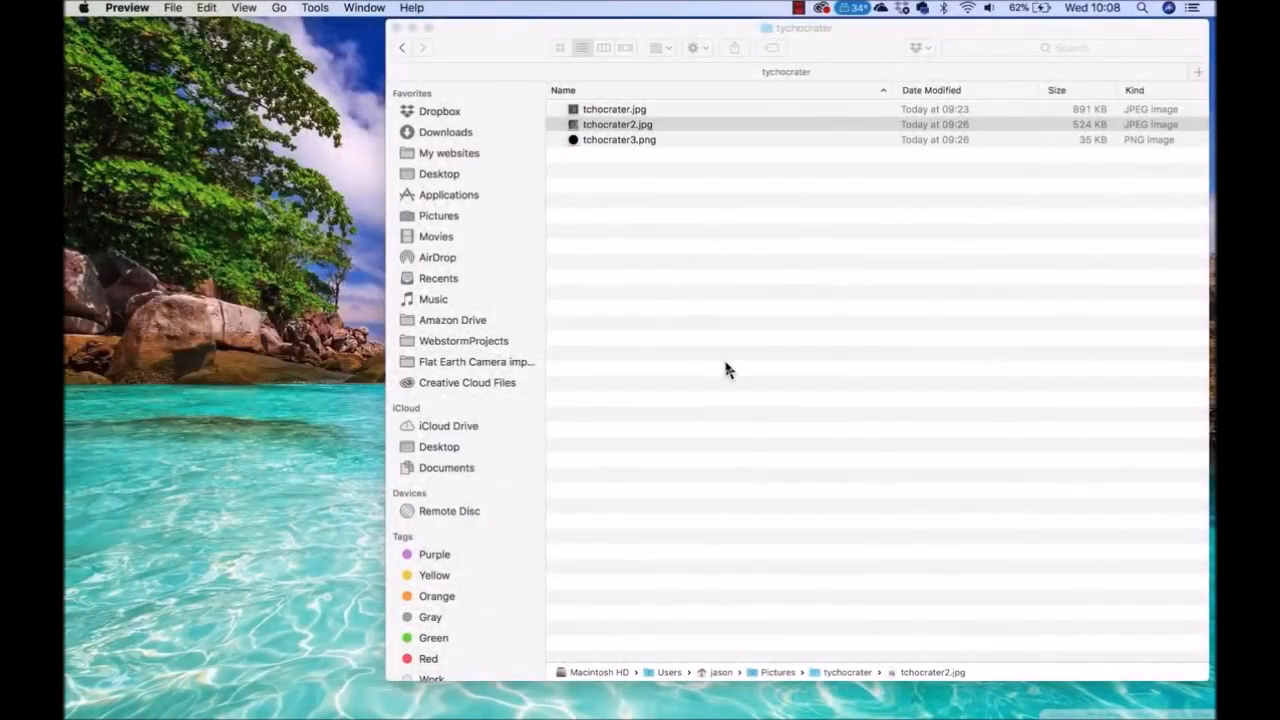
mouse_move(640, 187)
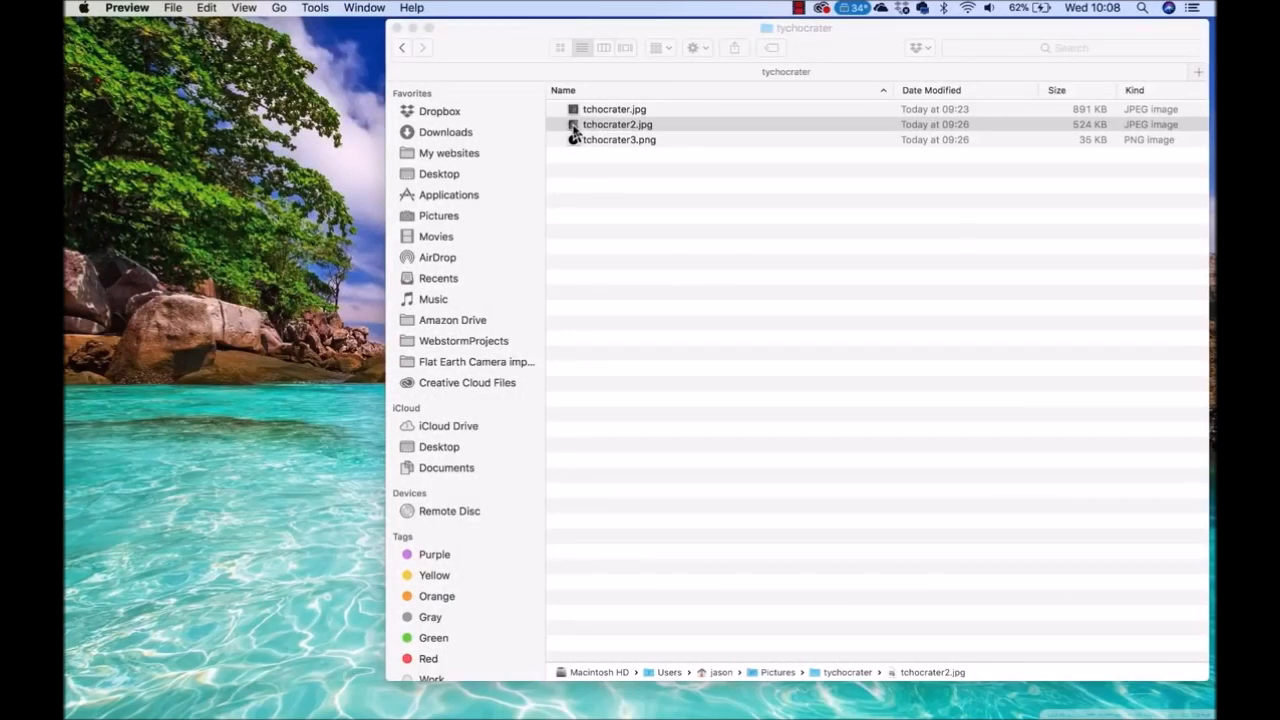
Open tchocrater2.jpg, the annotated Tycho crater photo, in Preview.
double_click(617, 124)
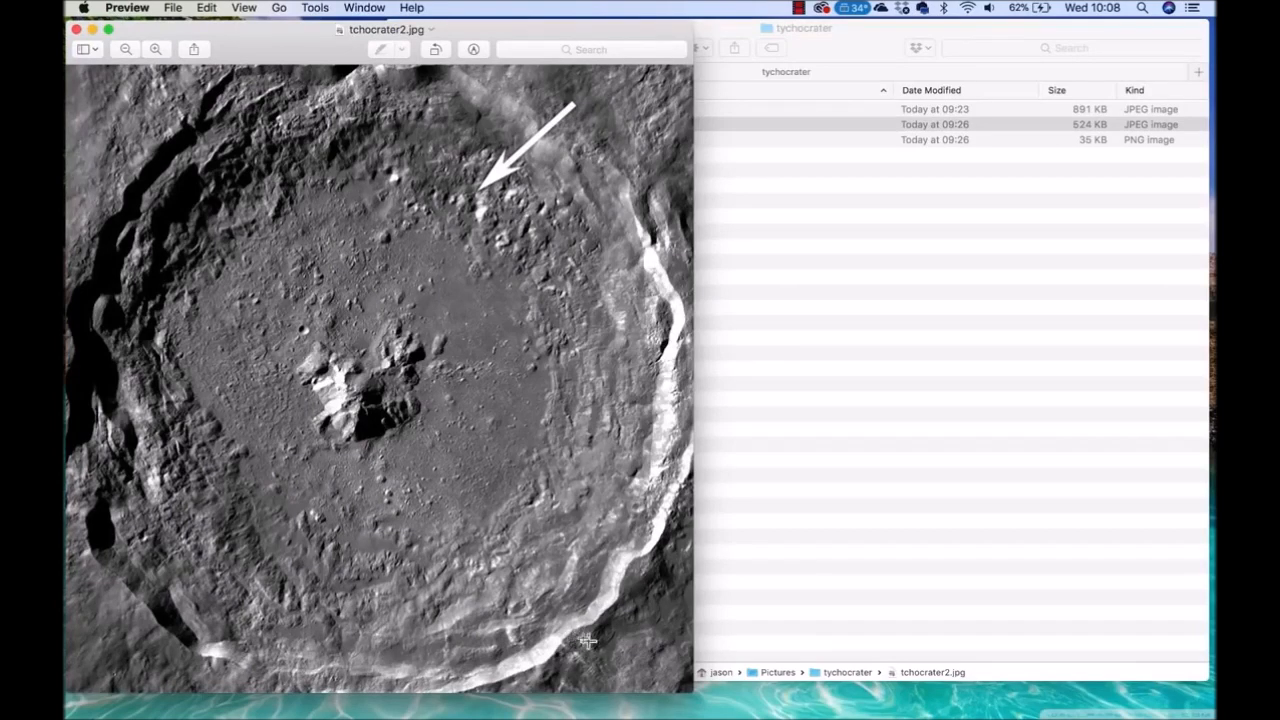
mouse_move(158, 158)
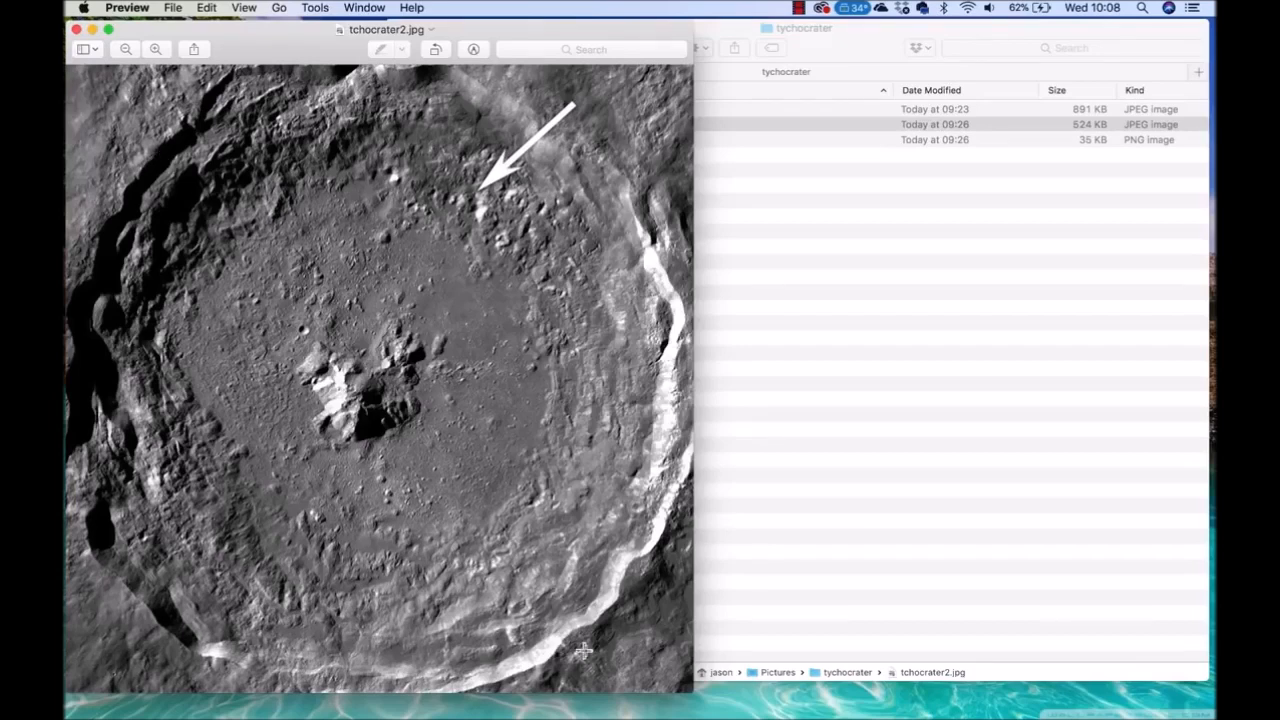
mouse_move(613, 163)
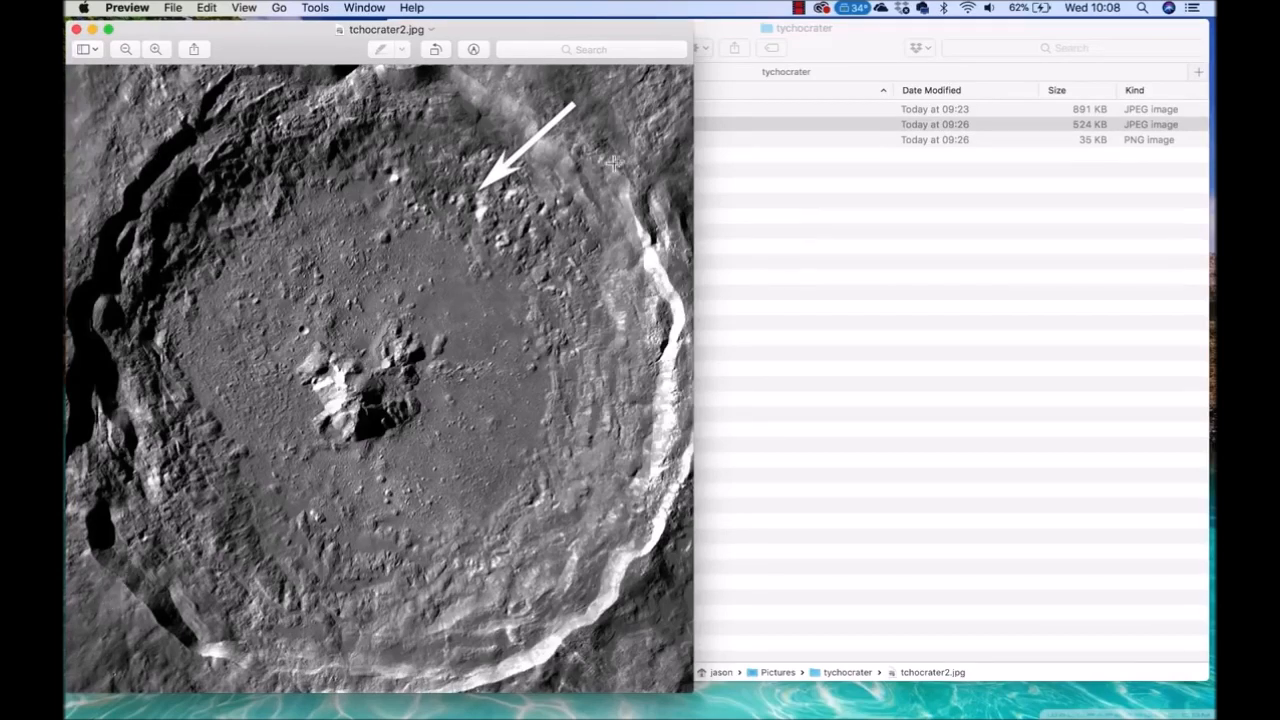
mouse_move(88, 423)
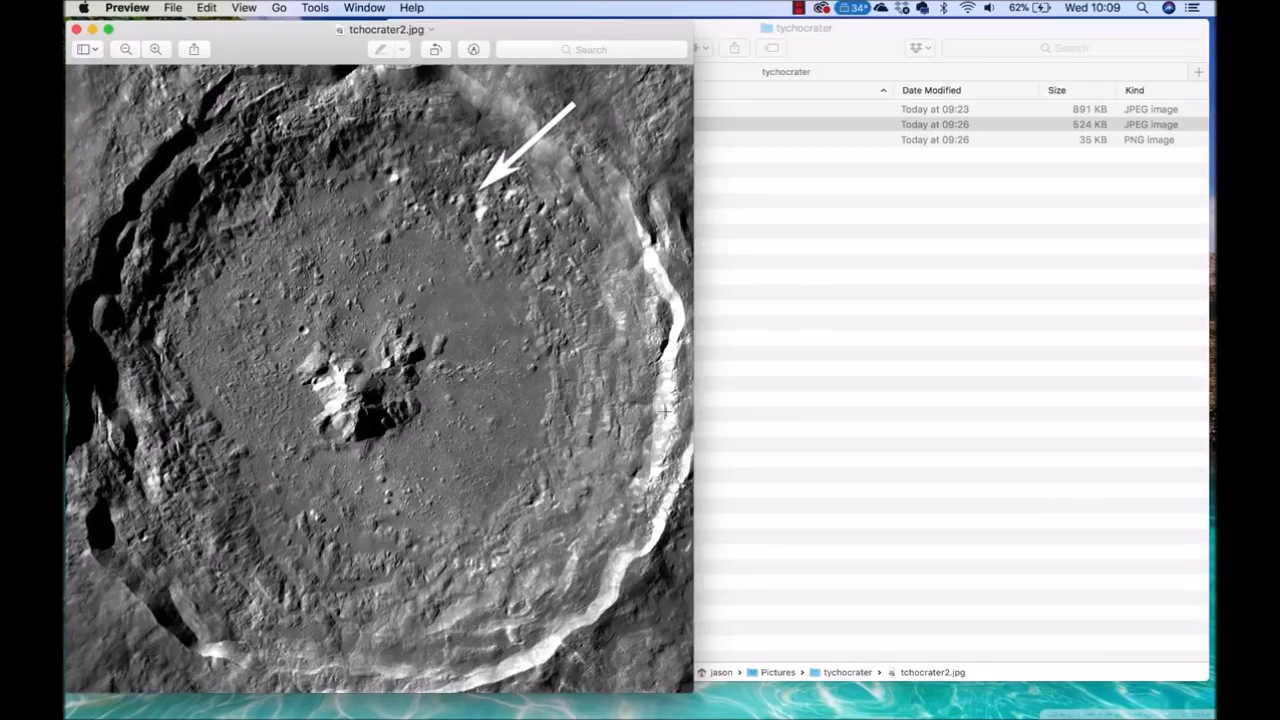
mouse_move(288, 650)
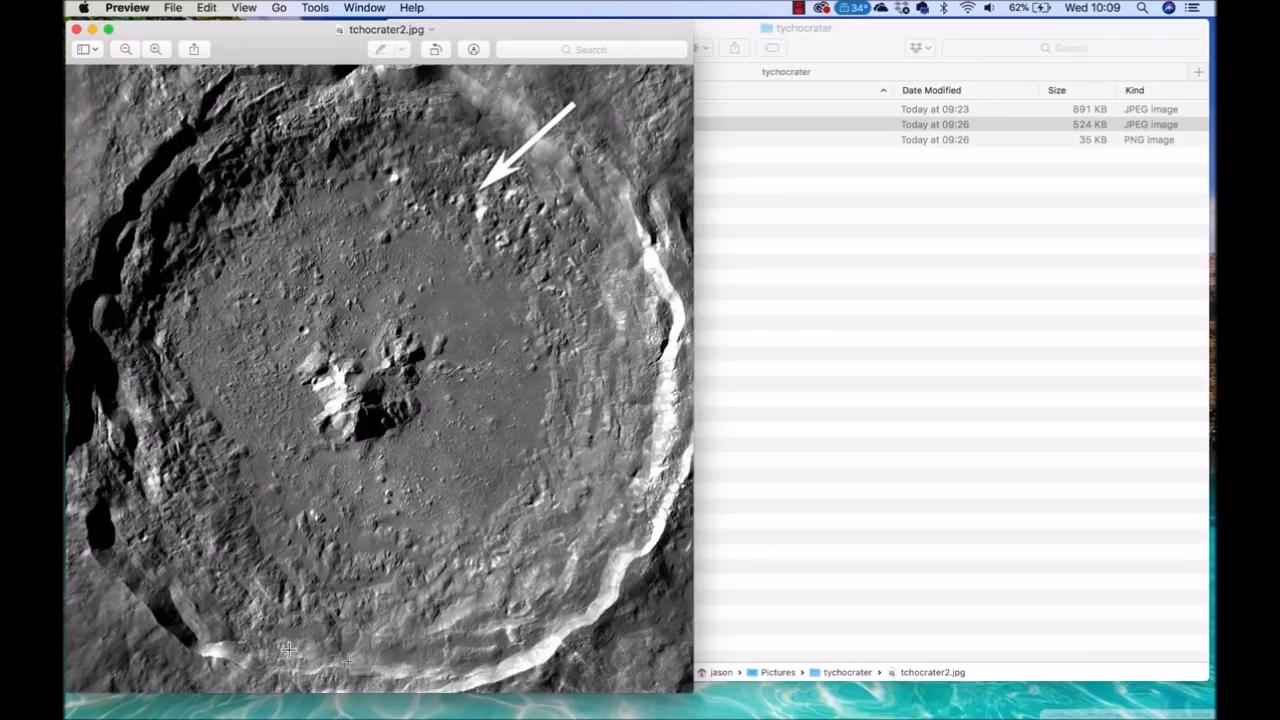
mouse_move(145, 258)
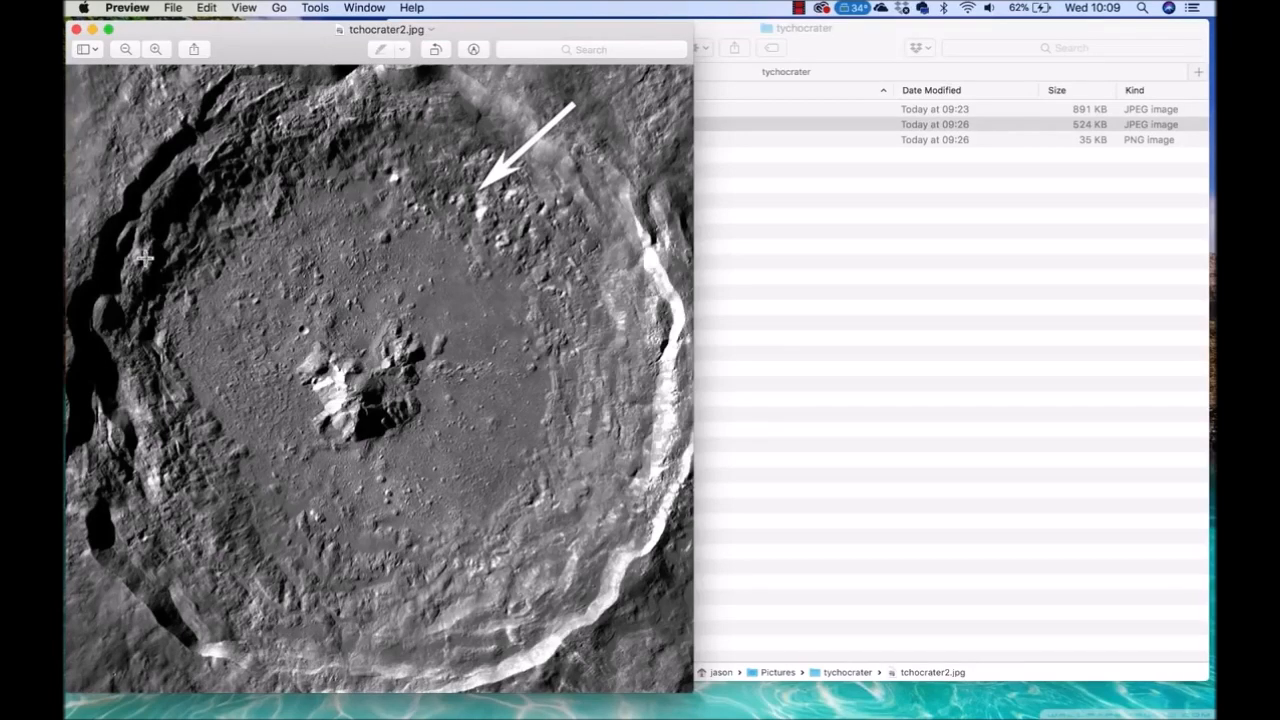
mouse_move(235, 215)
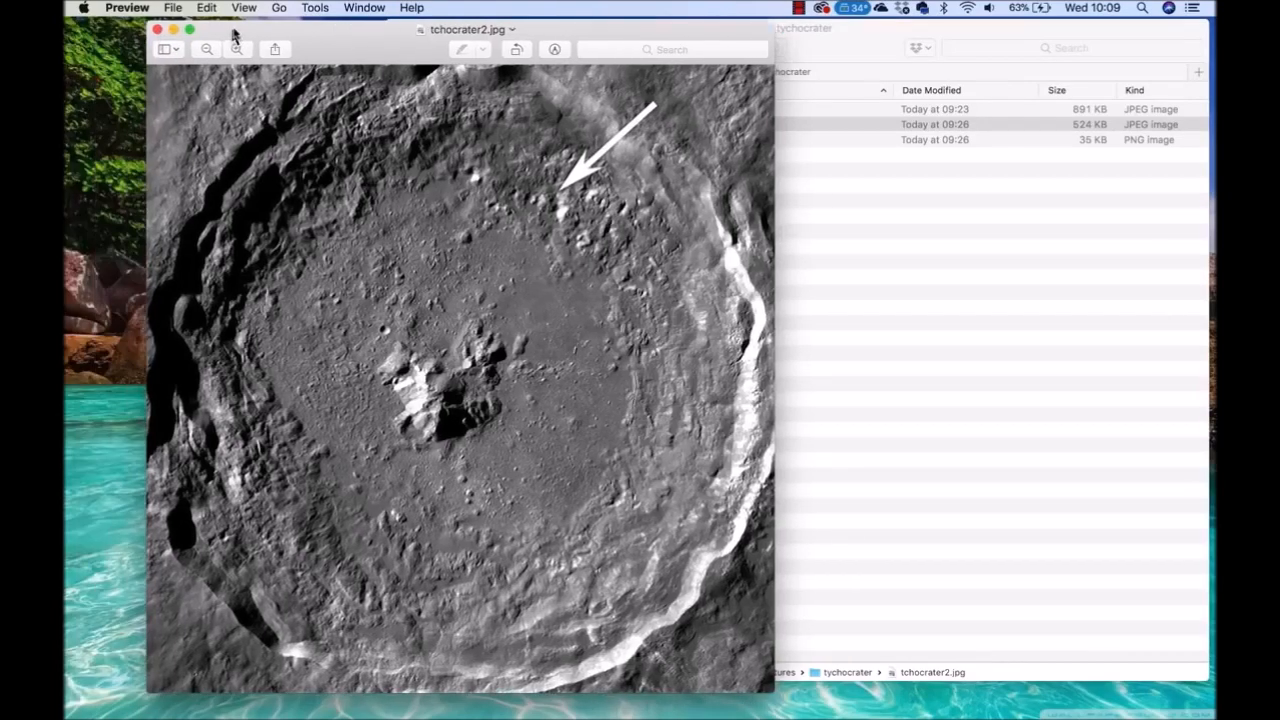
Close the crater photo and bring the tychocrater folder window forward.
click(157, 29)
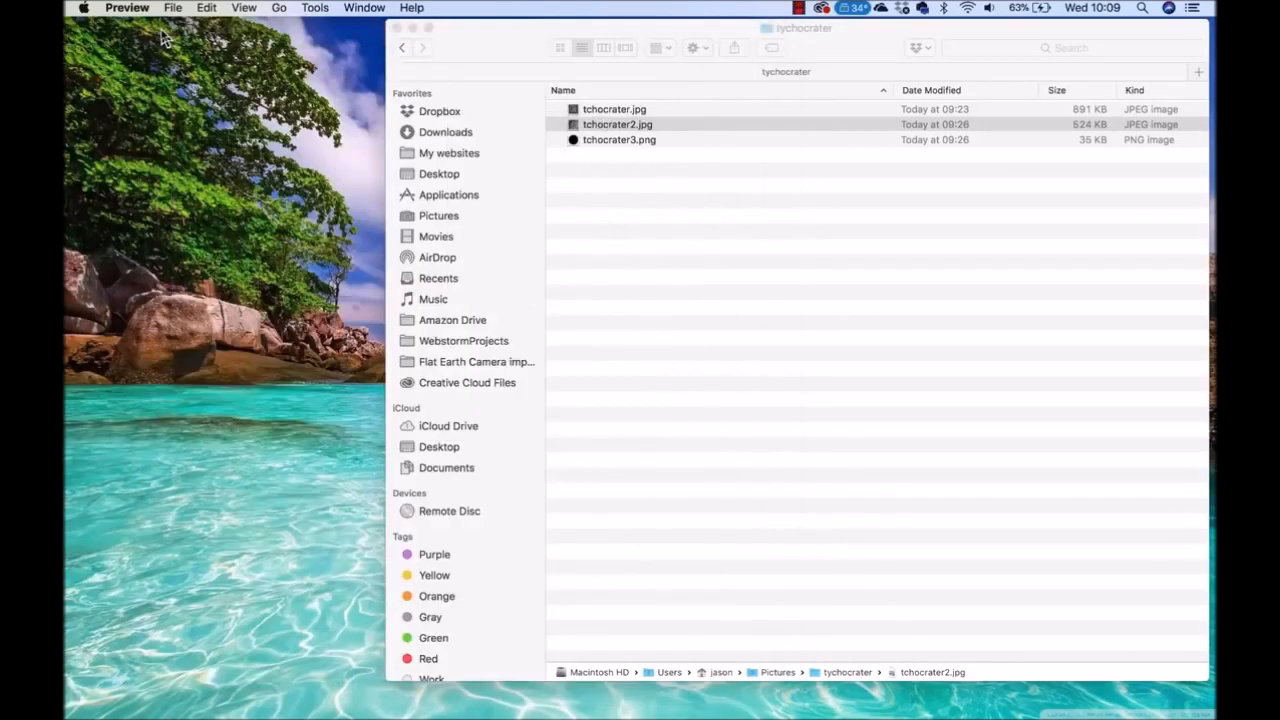
mouse_move(622, 194)
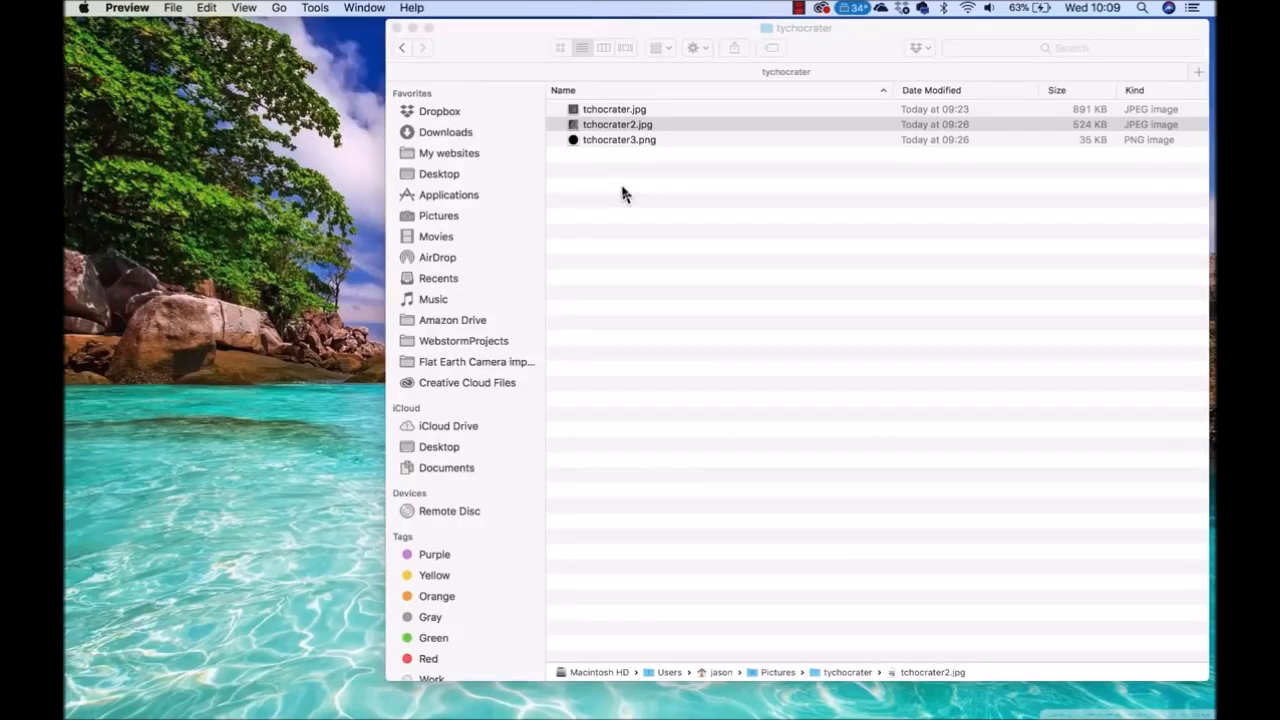
click(617, 124)
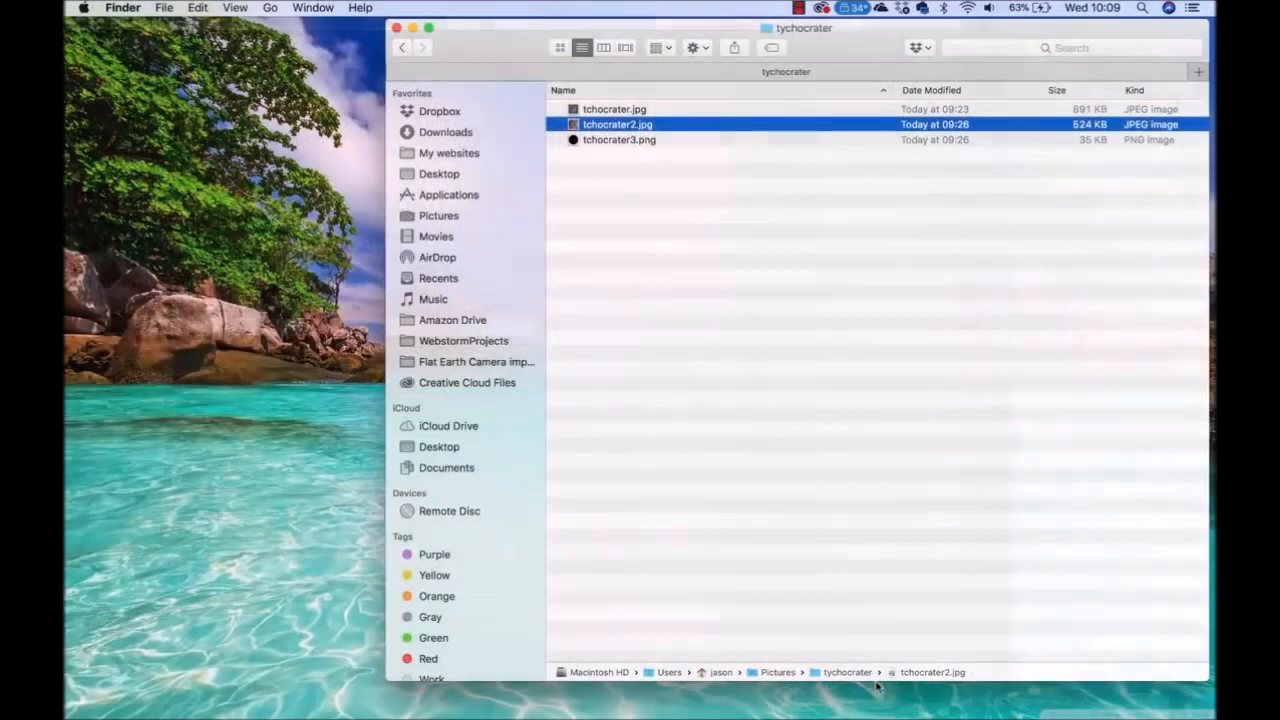
mouse_move(961, 670)
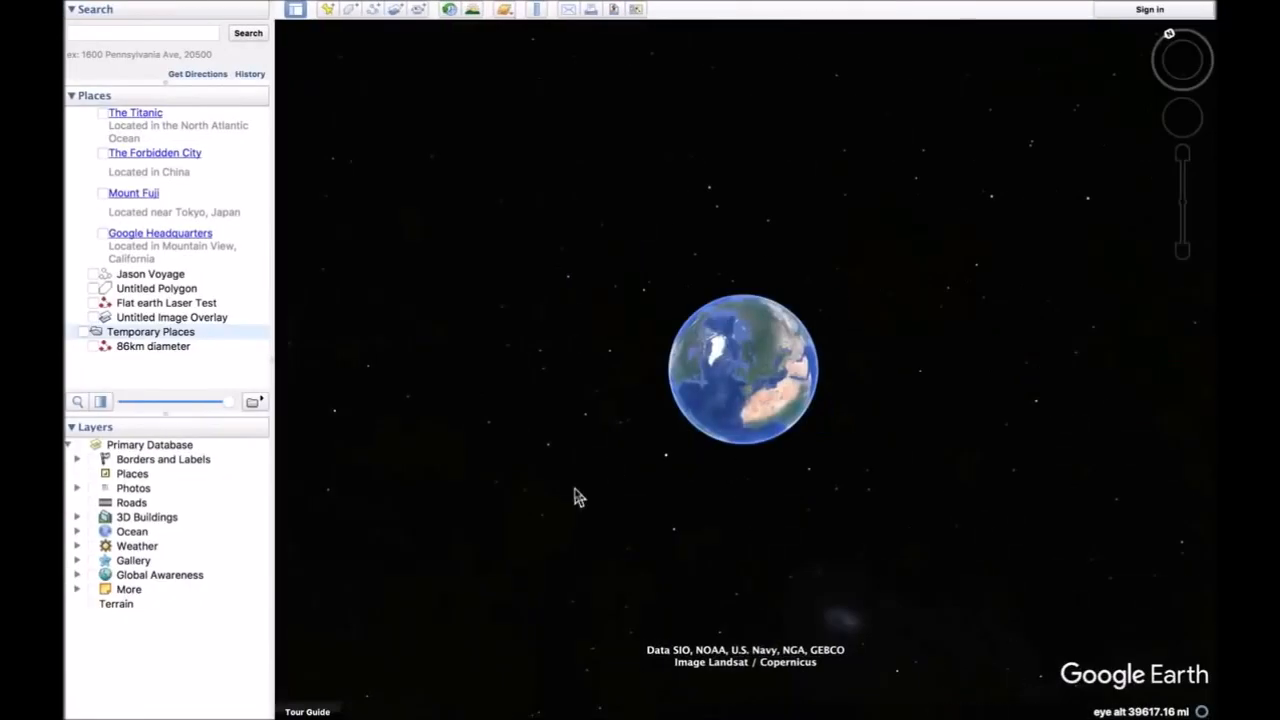
mouse_move(673, 479)
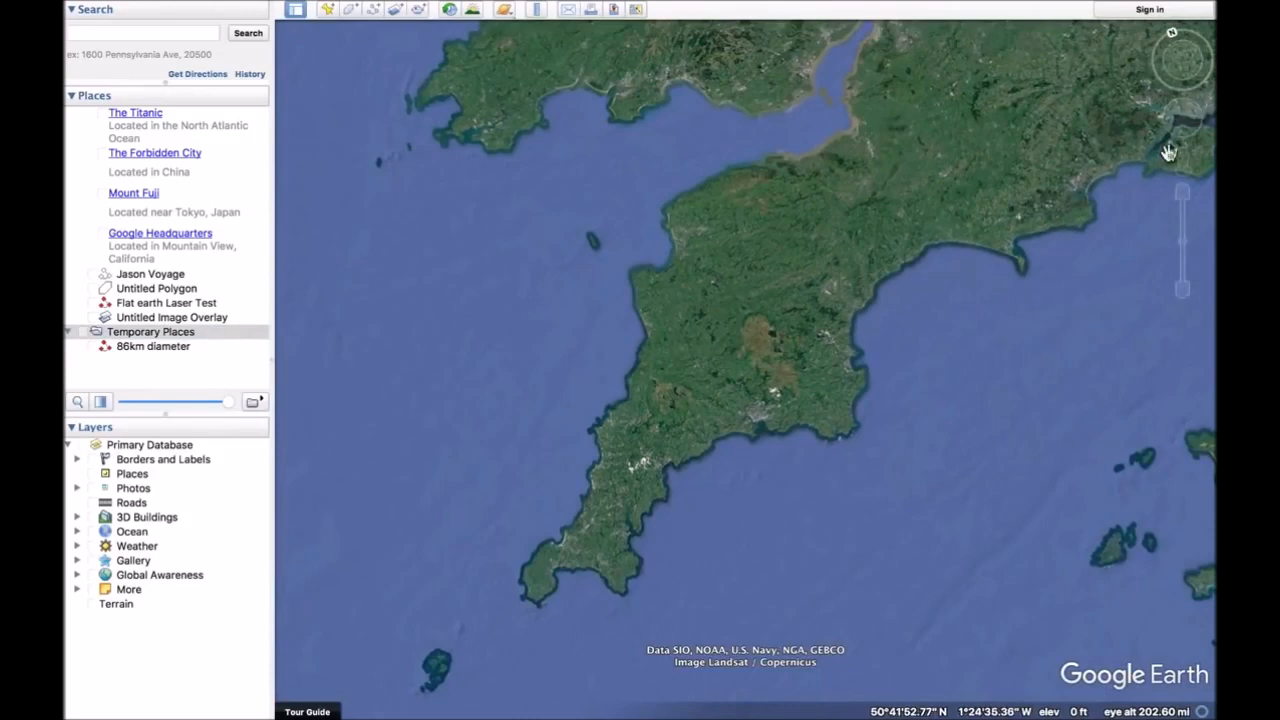
mouse_move(1182, 60)
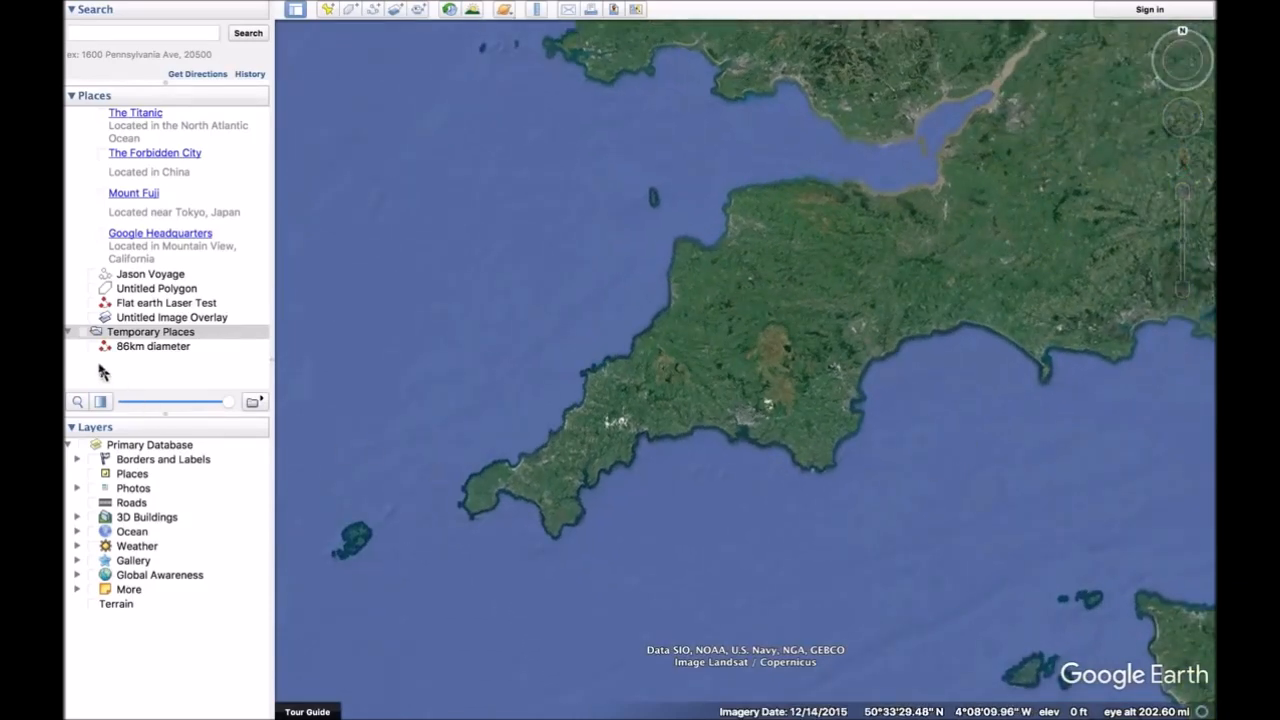
Bring Devon and Cornwall into view in Google Earth.
click(92, 346)
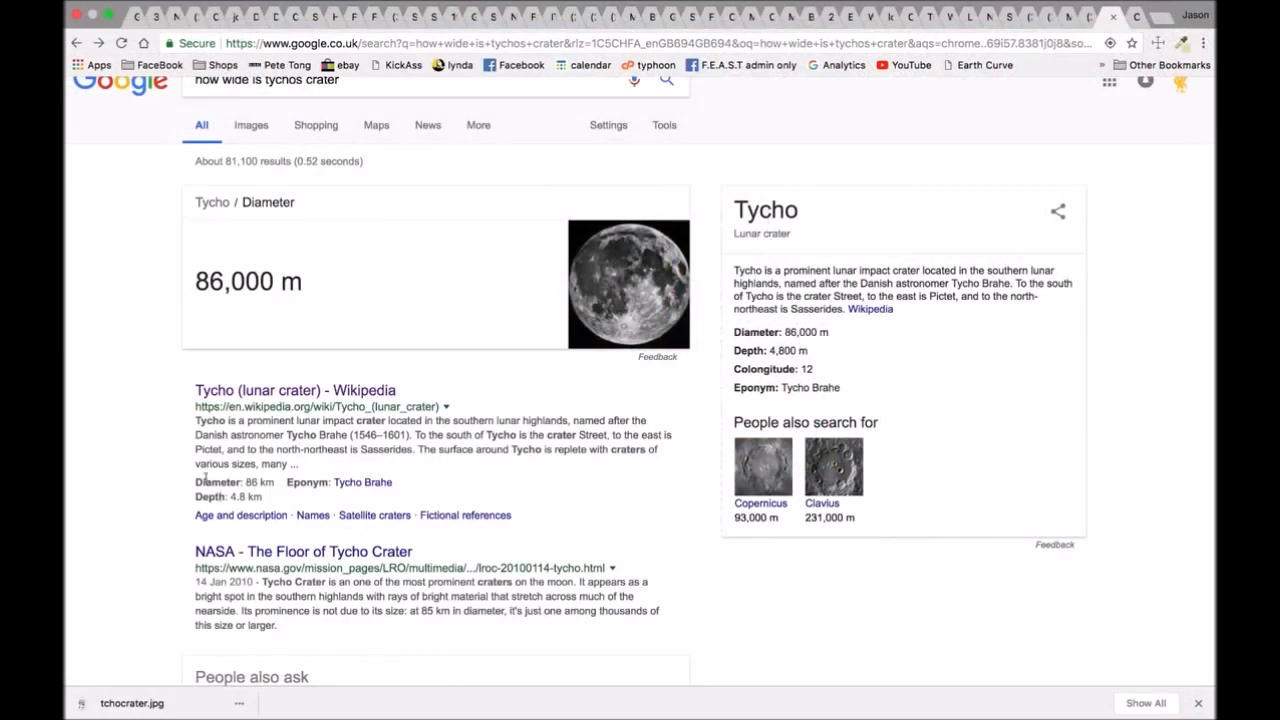
Highlight 'Diameter: 86 km' in the Tycho search results, then go to the calculator tab.
double_click(258, 482)
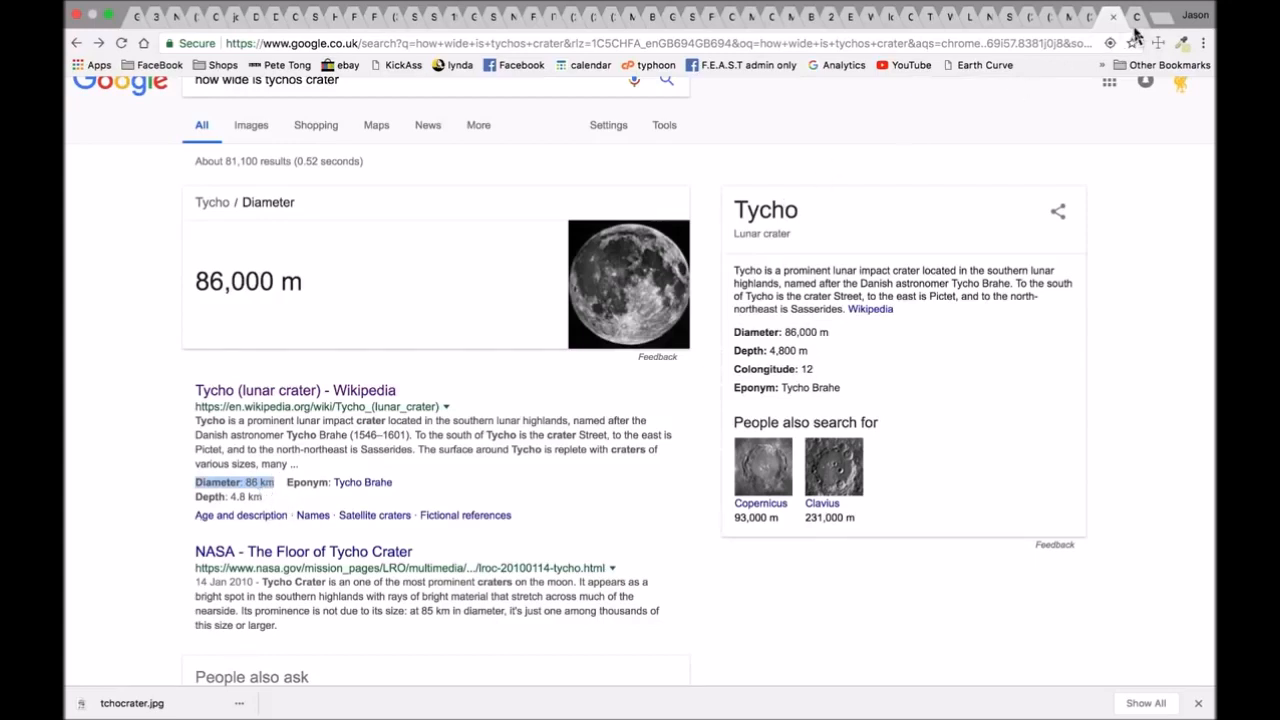
mouse_move(1135, 30)
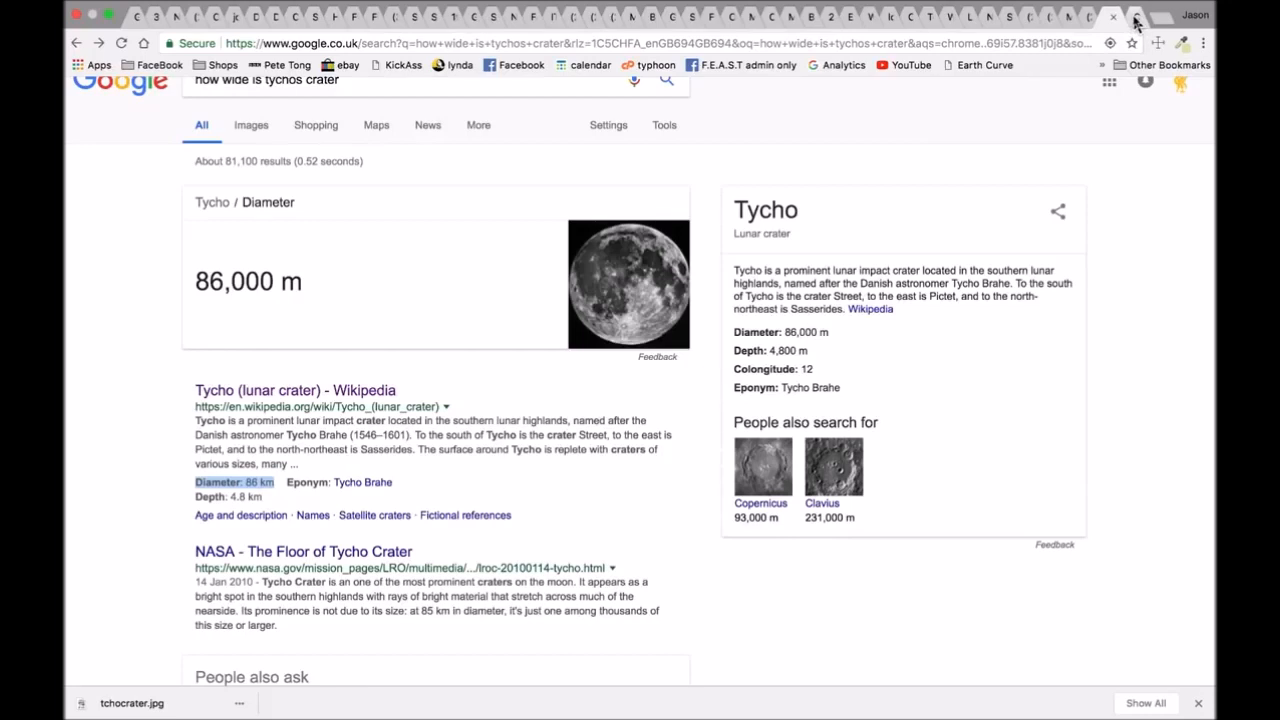
click(1135, 17)
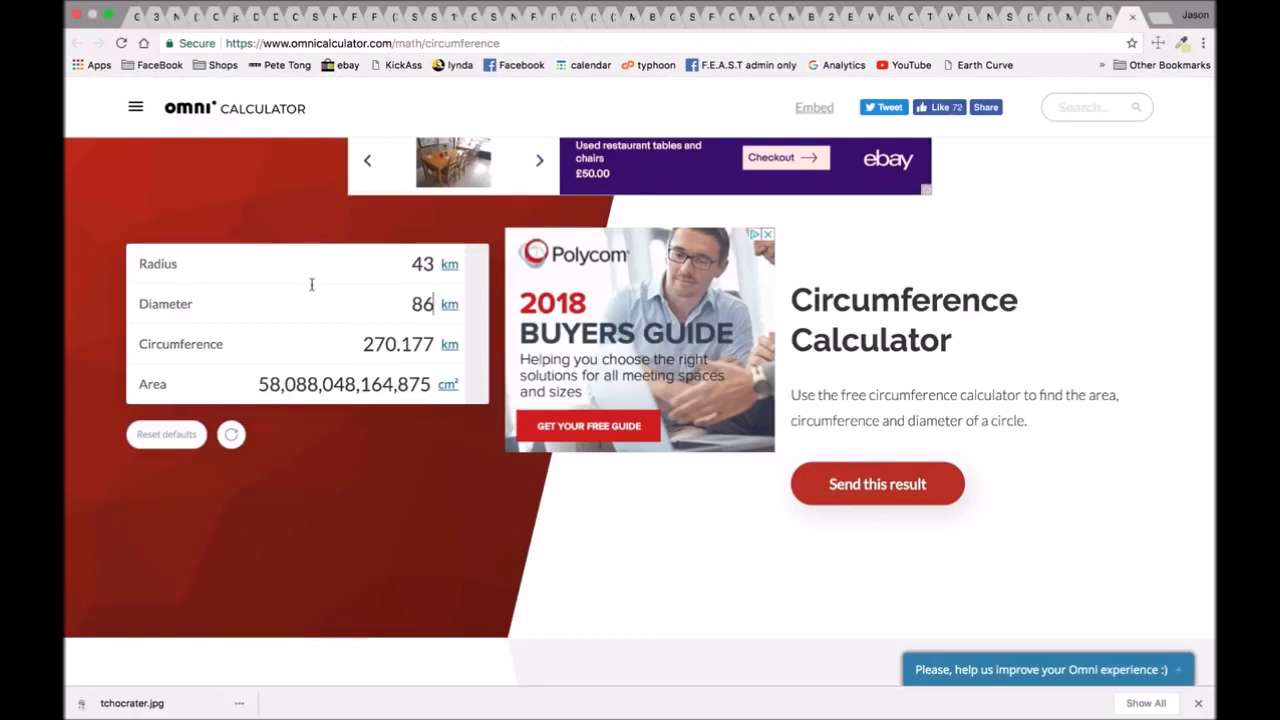
mouse_move(299, 308)
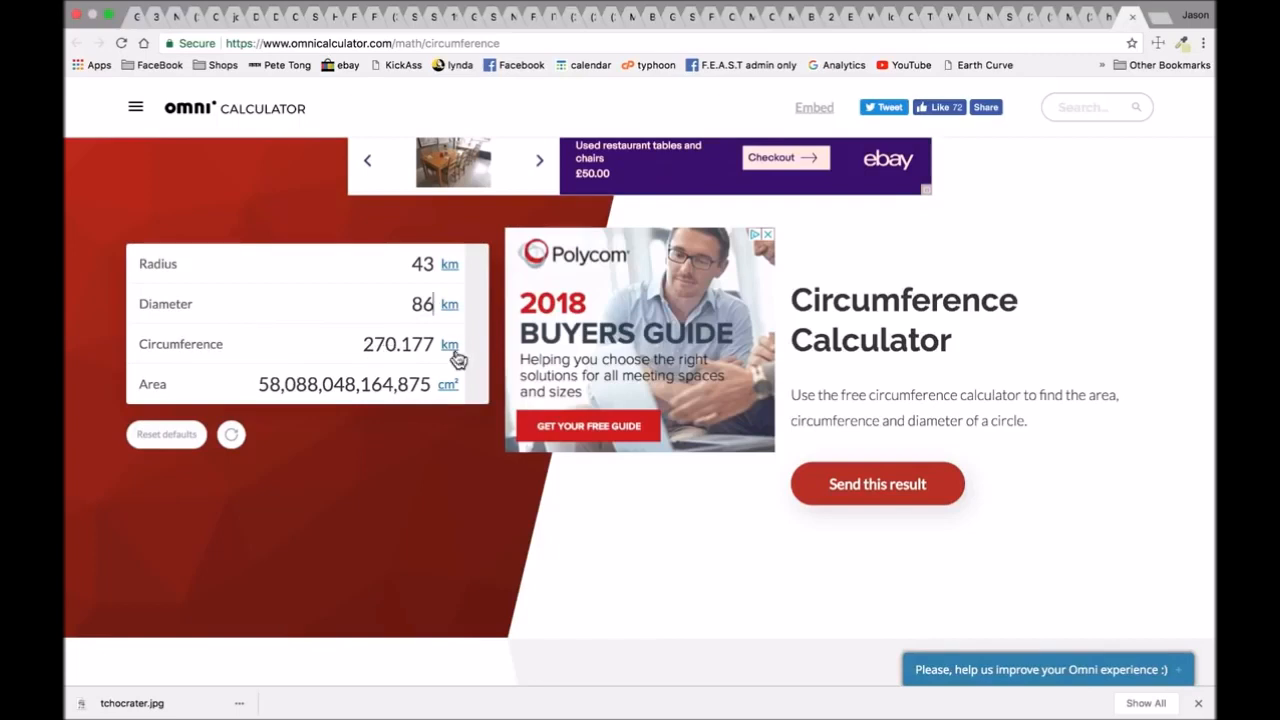
mouse_move(492, 347)
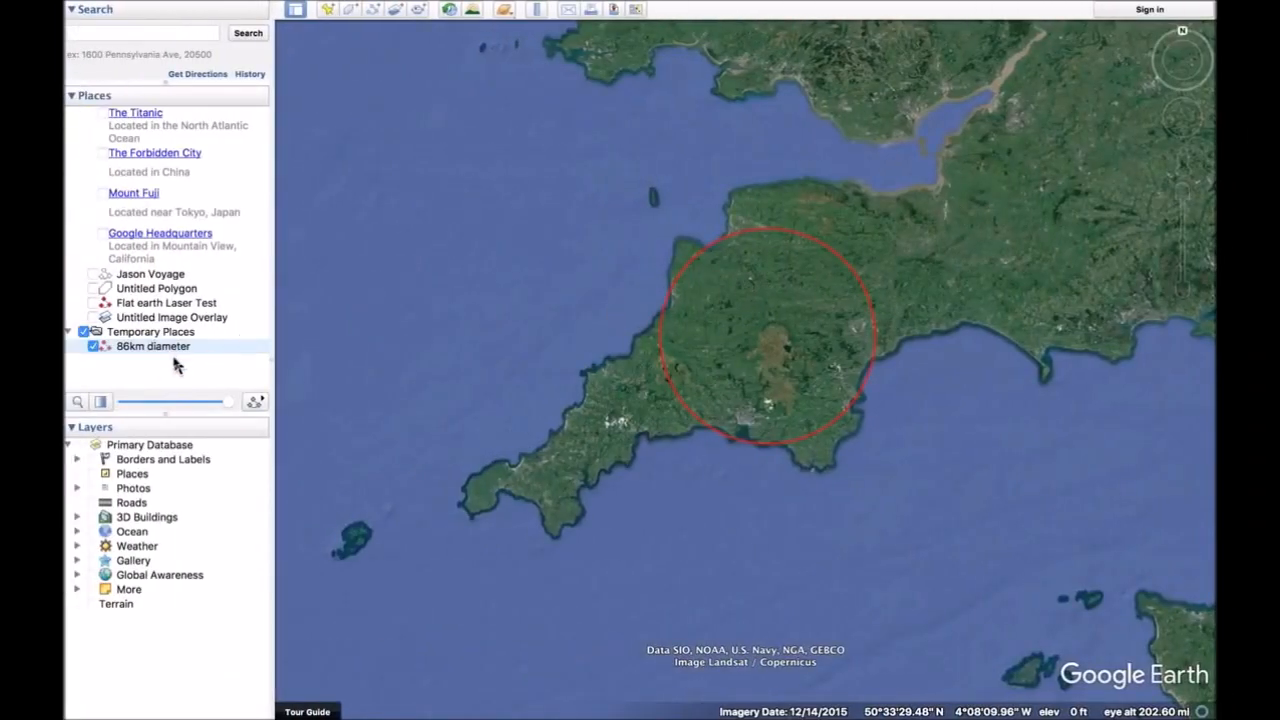
Open Get Info for the '86km diameter' circle in Places.
right_click(153, 346)
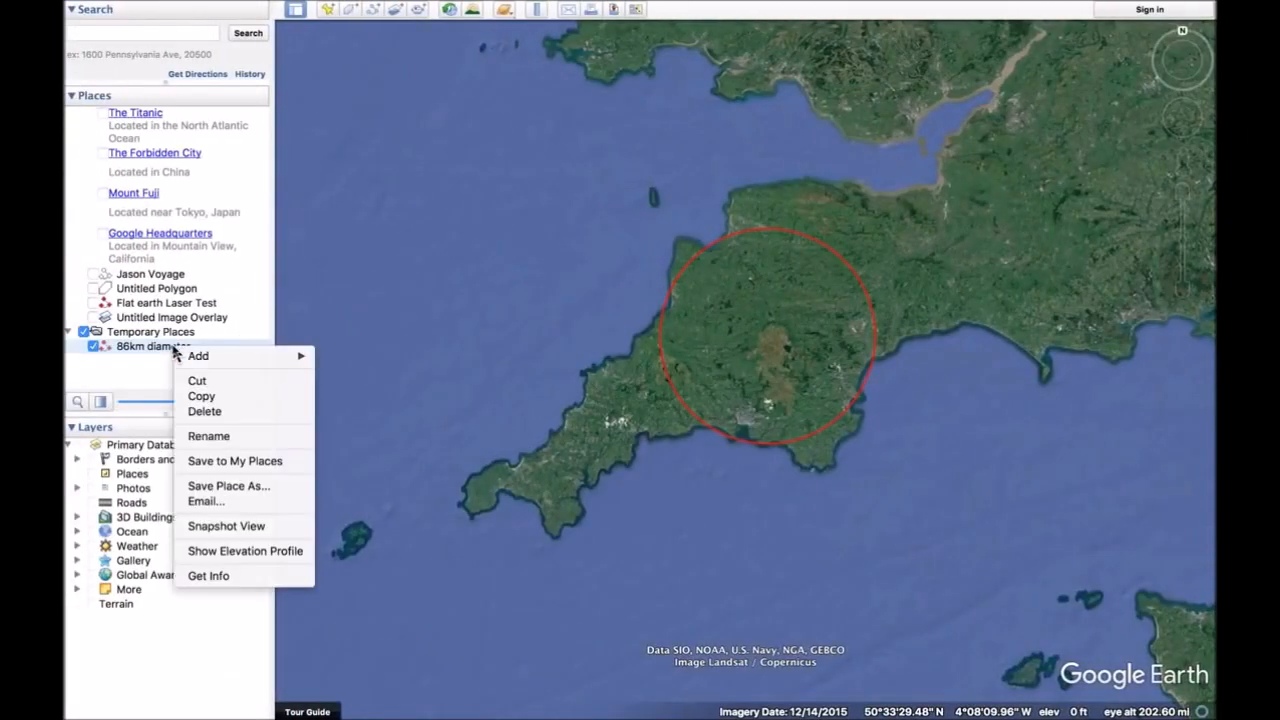
click(208, 575)
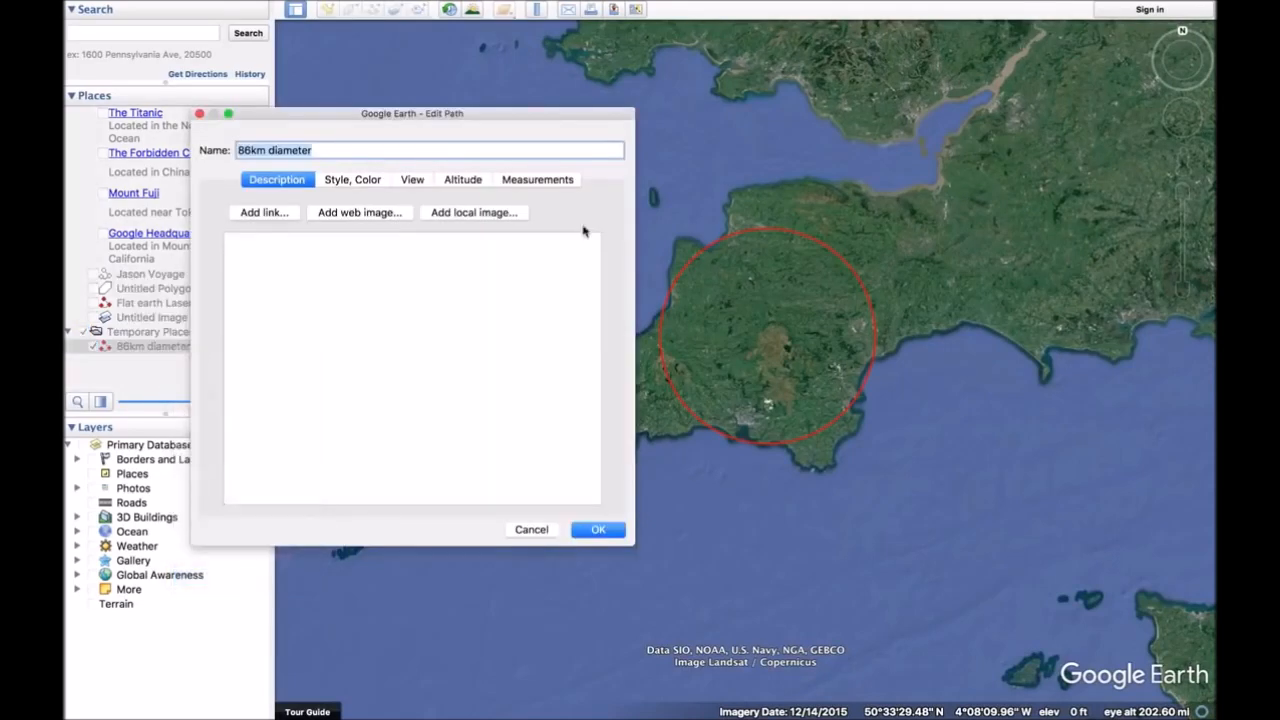
mouse_move(405, 183)
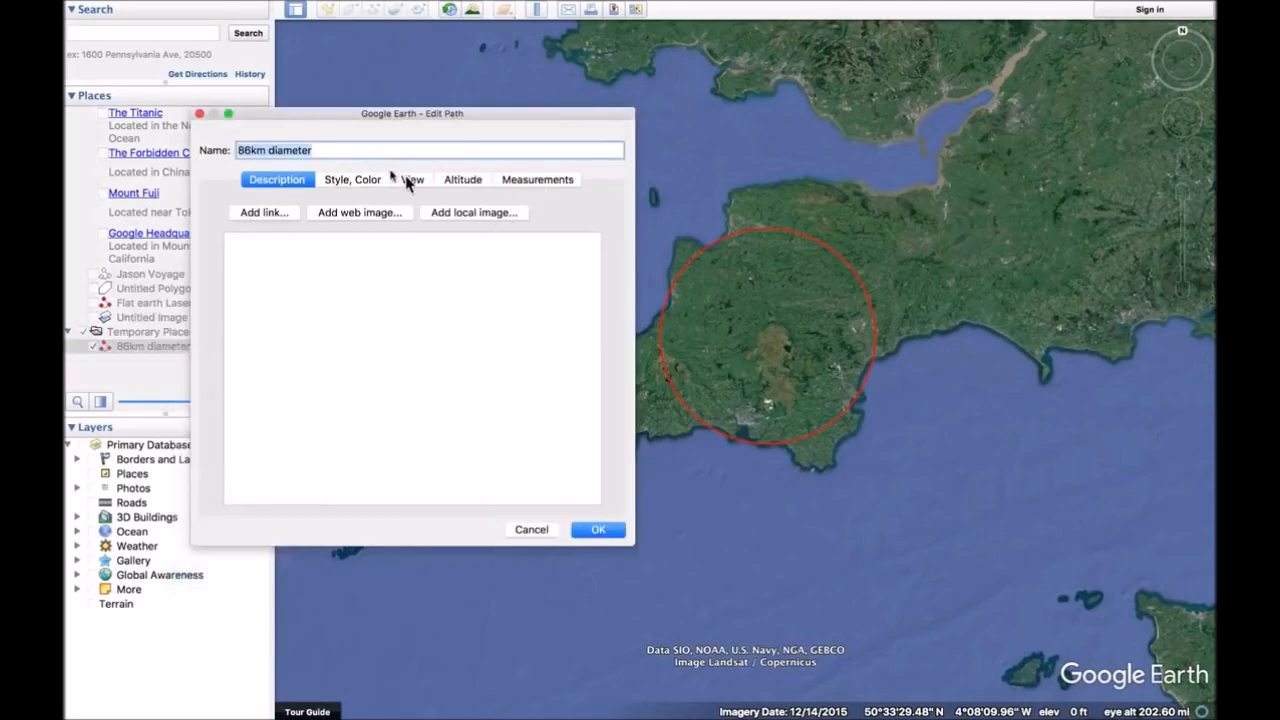
Confirm the circle's 270 km length under Measurements and close the Edit Path dialog.
click(537, 179)
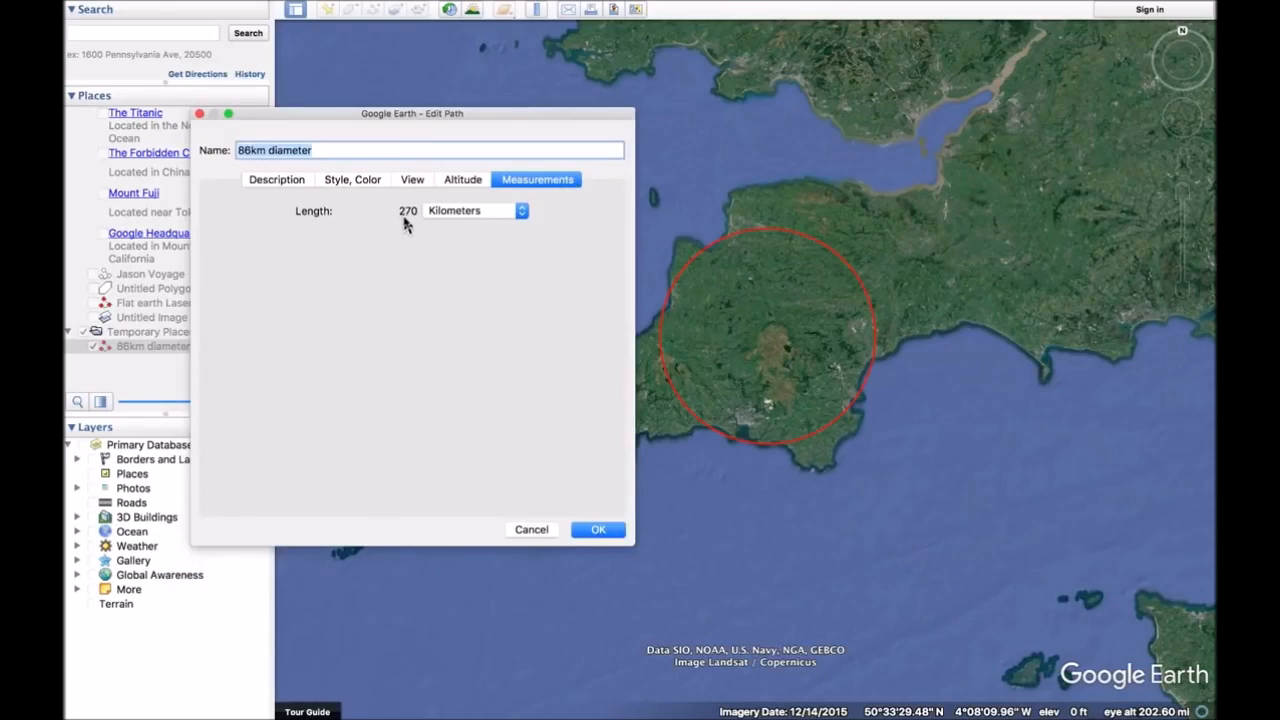
mouse_move(573, 485)
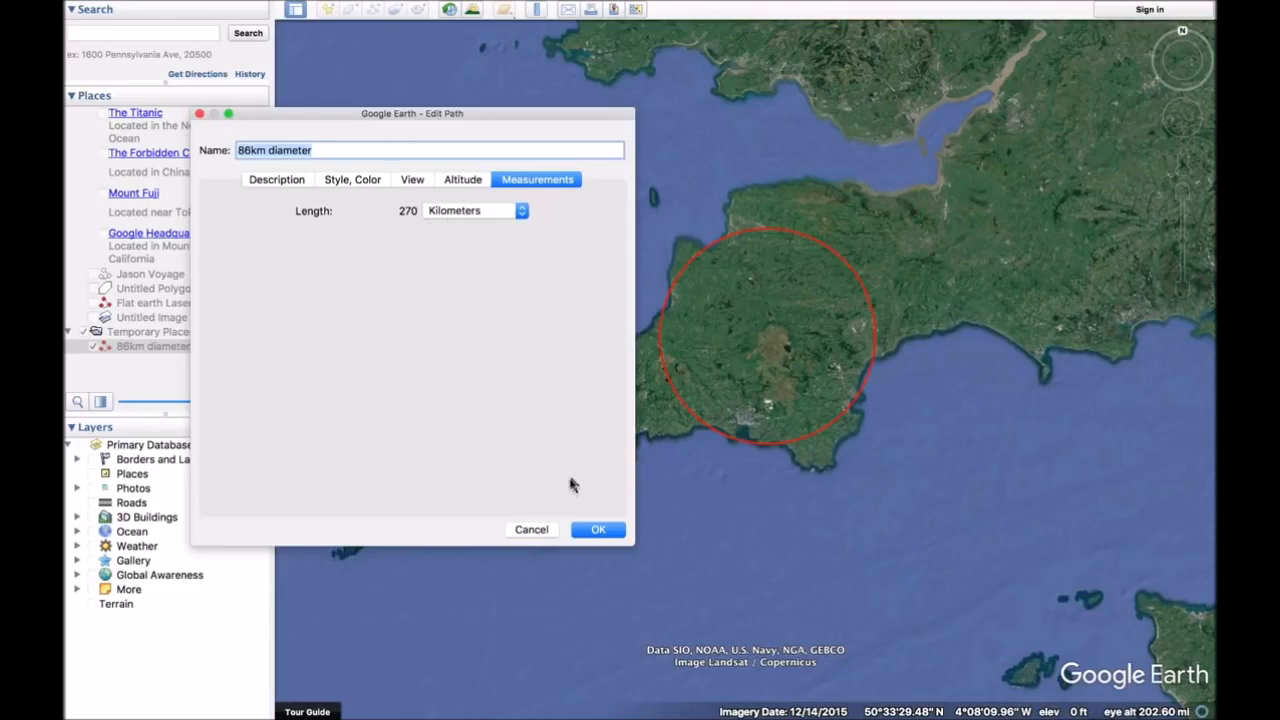
click(597, 529)
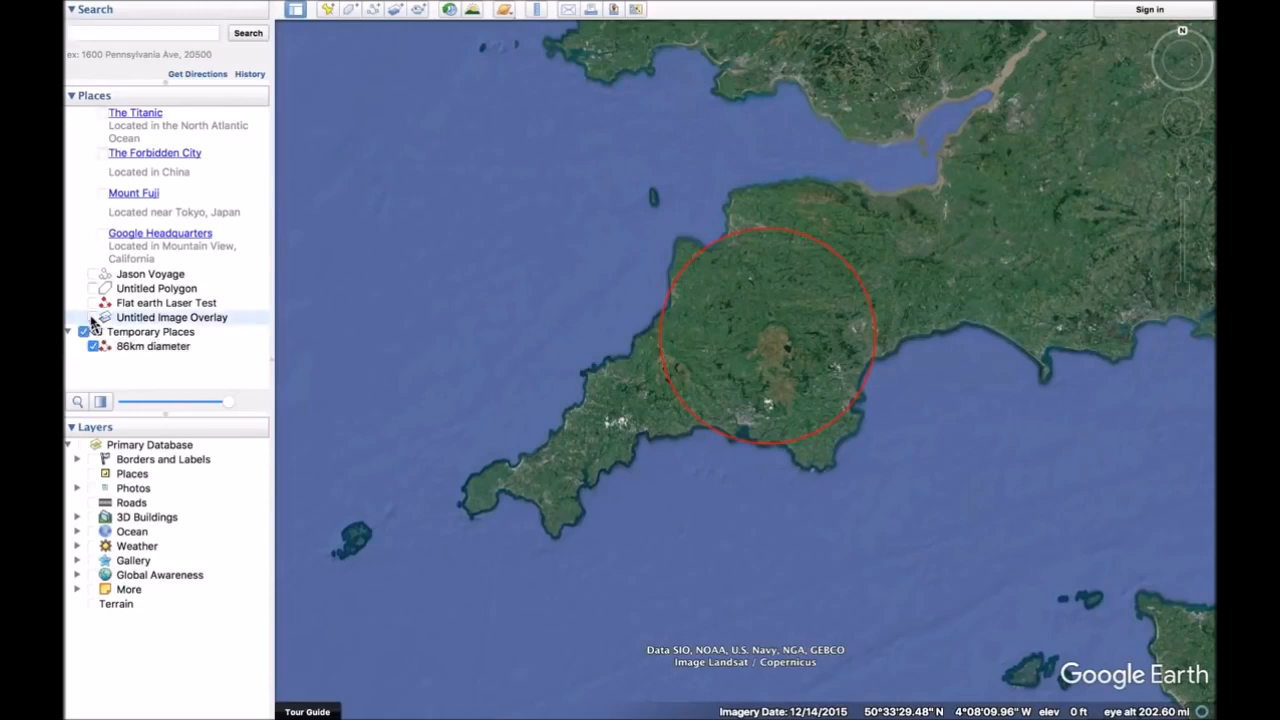
Turn on 'Untitled Image Overlay' and zoom out to Britain and Ireland.
click(92, 317)
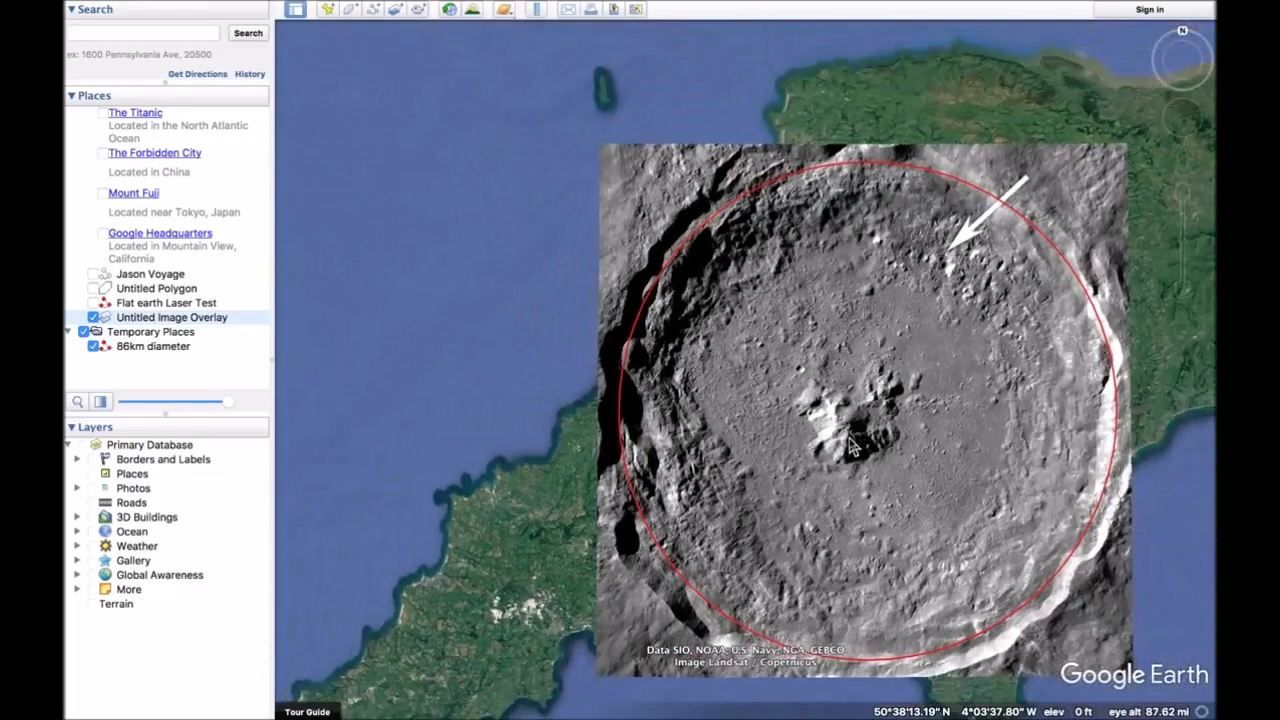
scroll(down, 3)
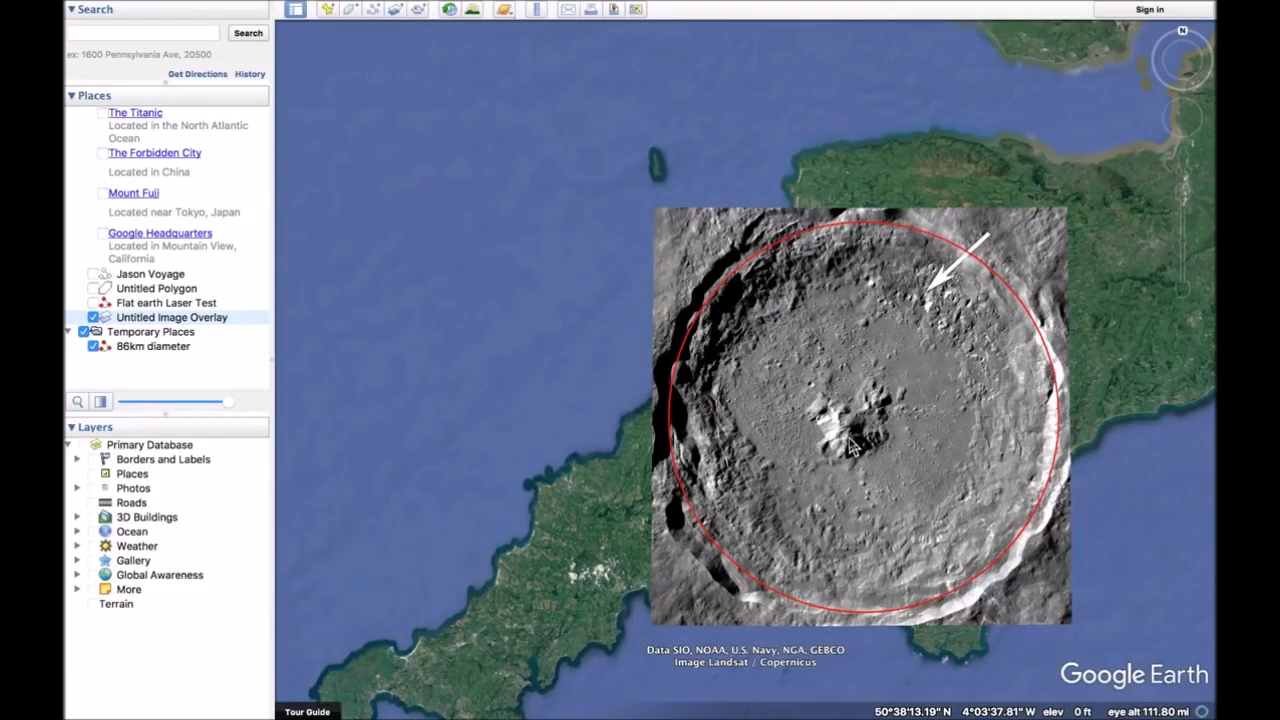
scroll(down, 3)
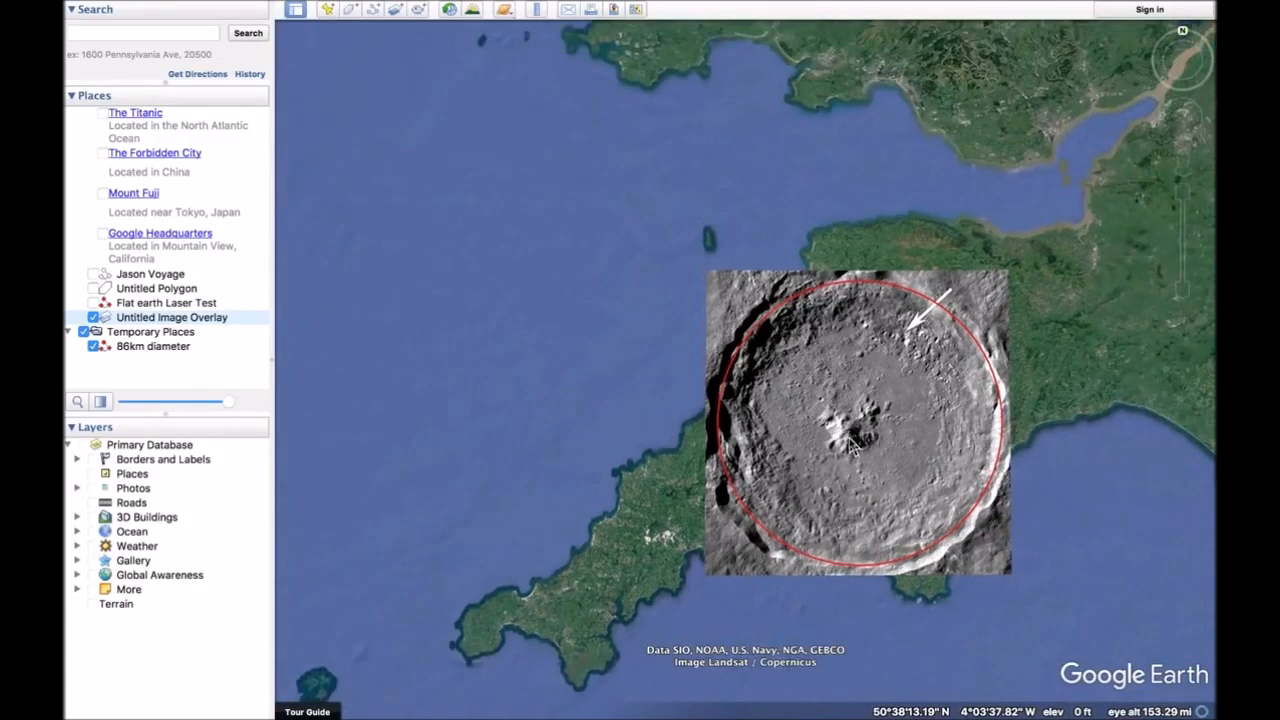
scroll(down, 3)
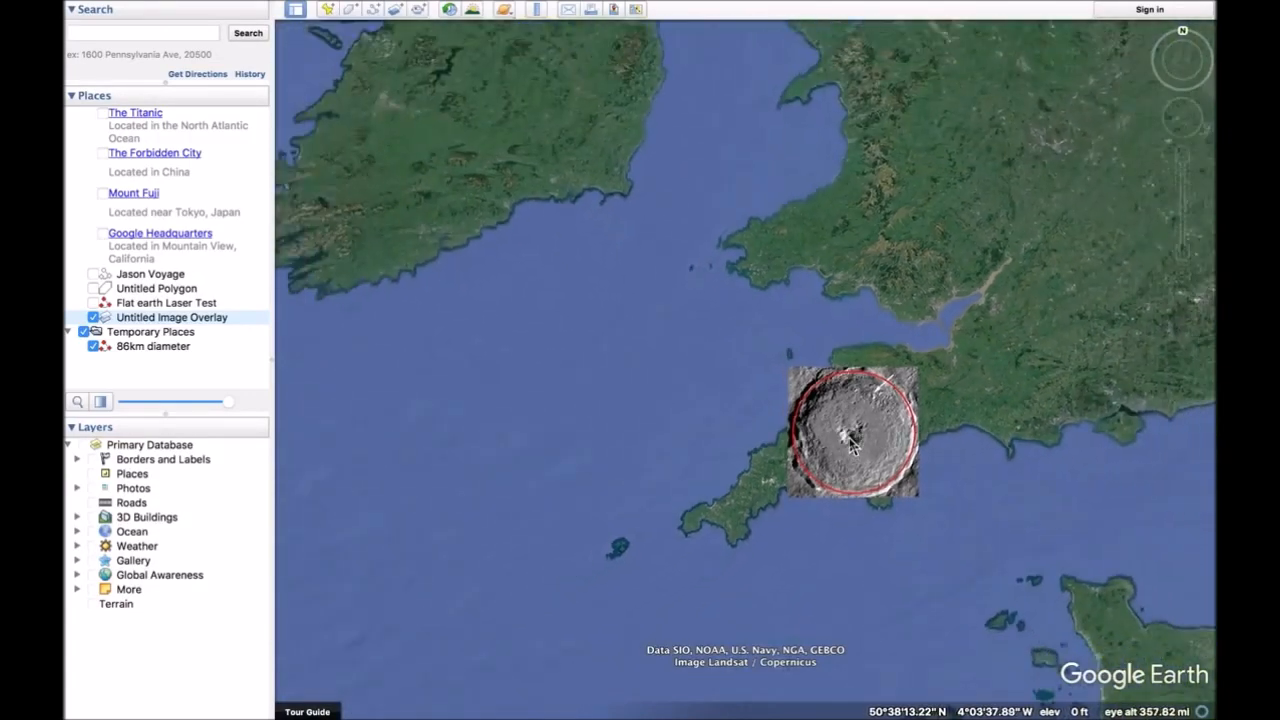
scroll(down, 3)
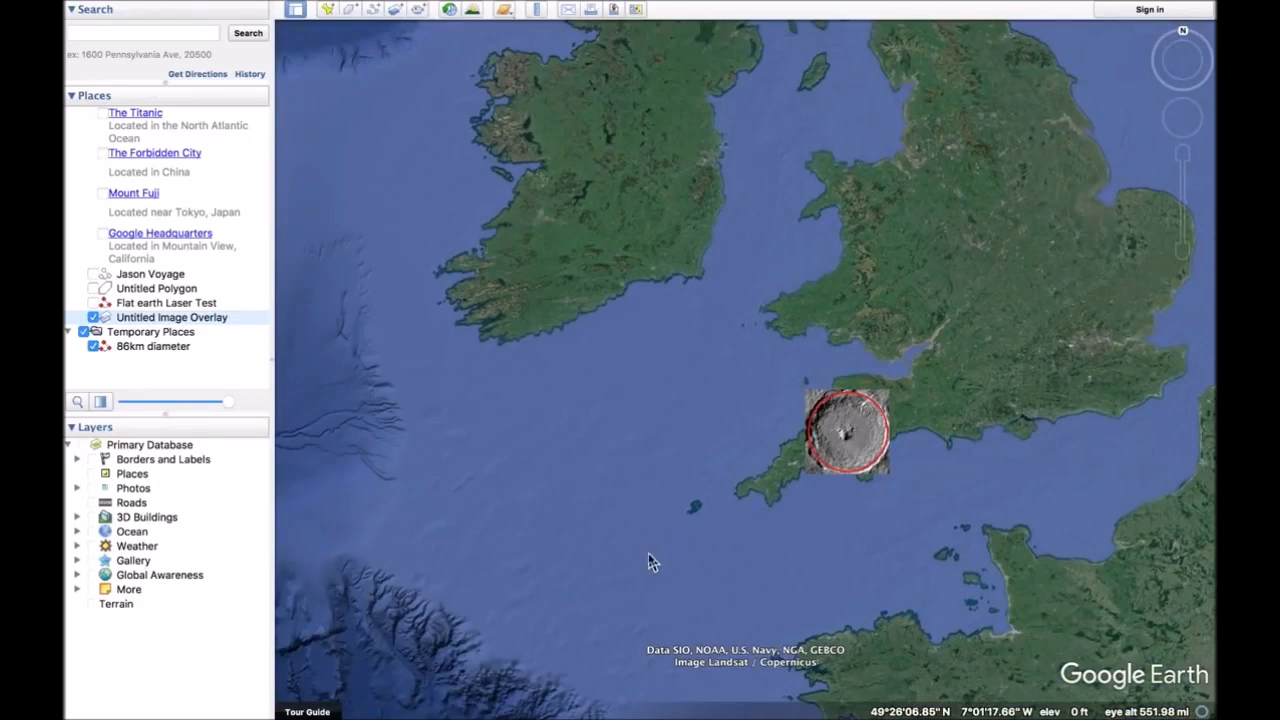
mouse_move(993, 447)
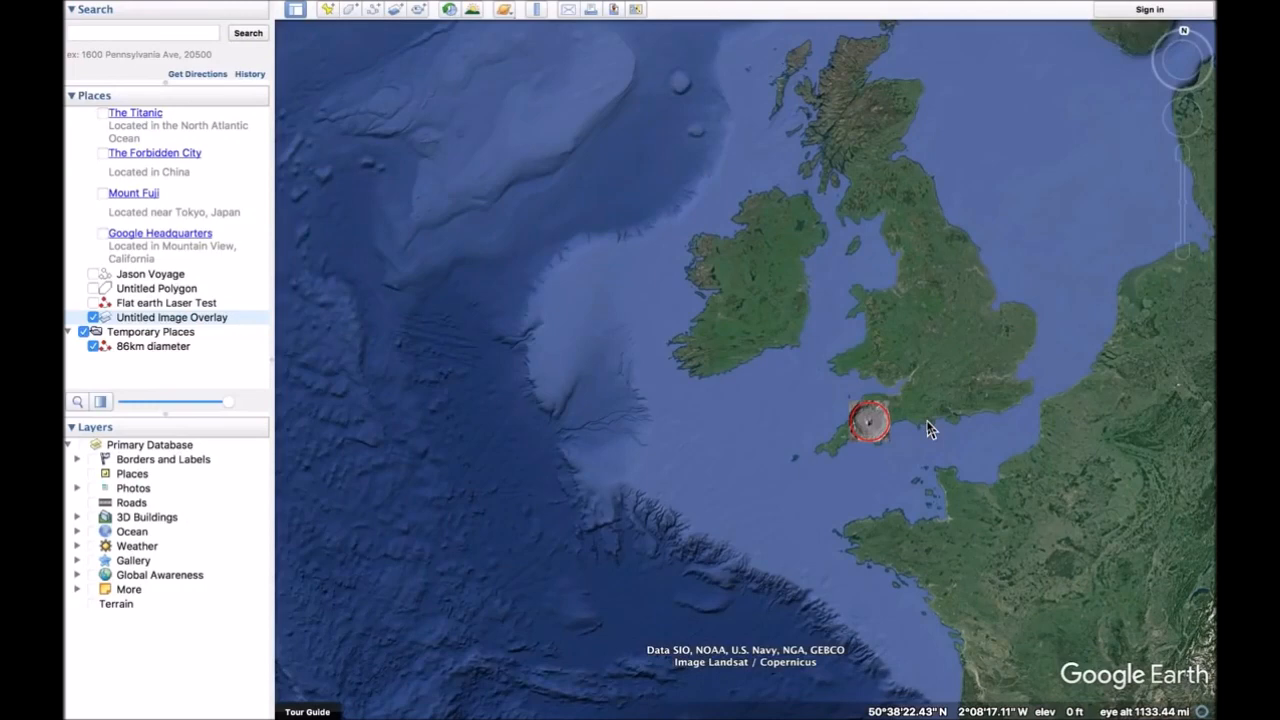
mouse_move(865, 458)
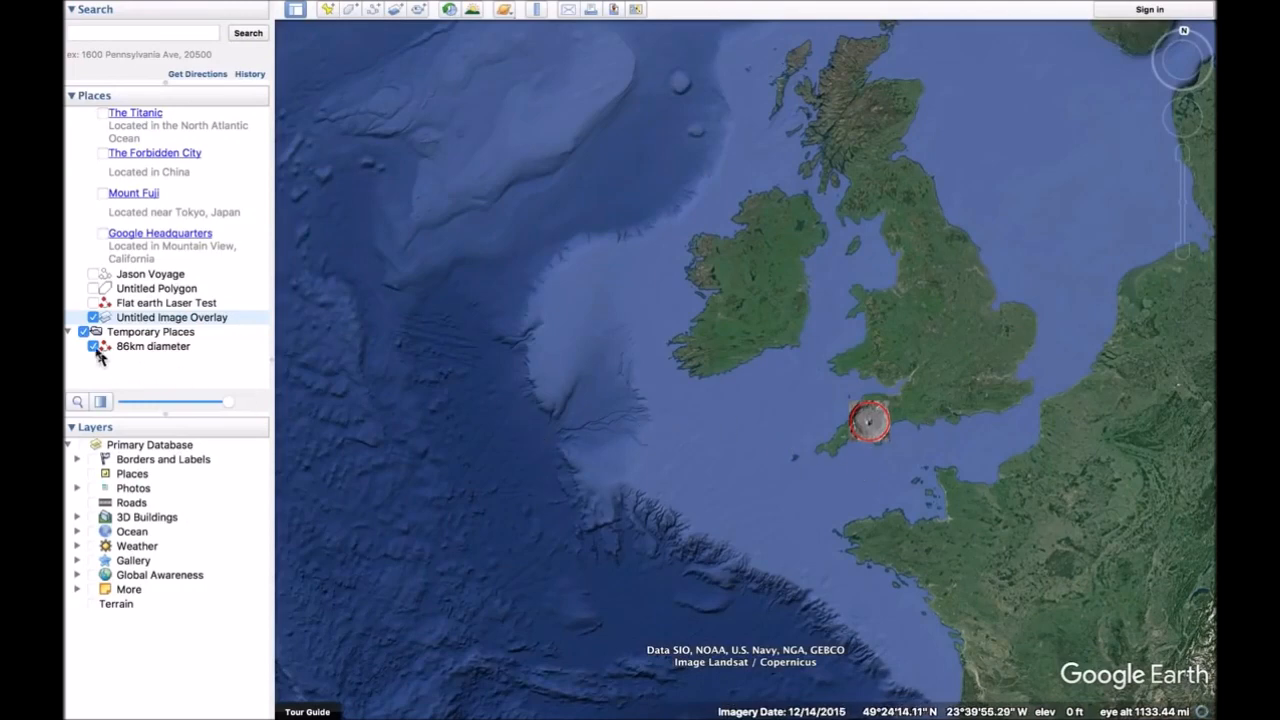
Untick '86km diameter' and zoom out to the whole globe from space.
click(94, 346)
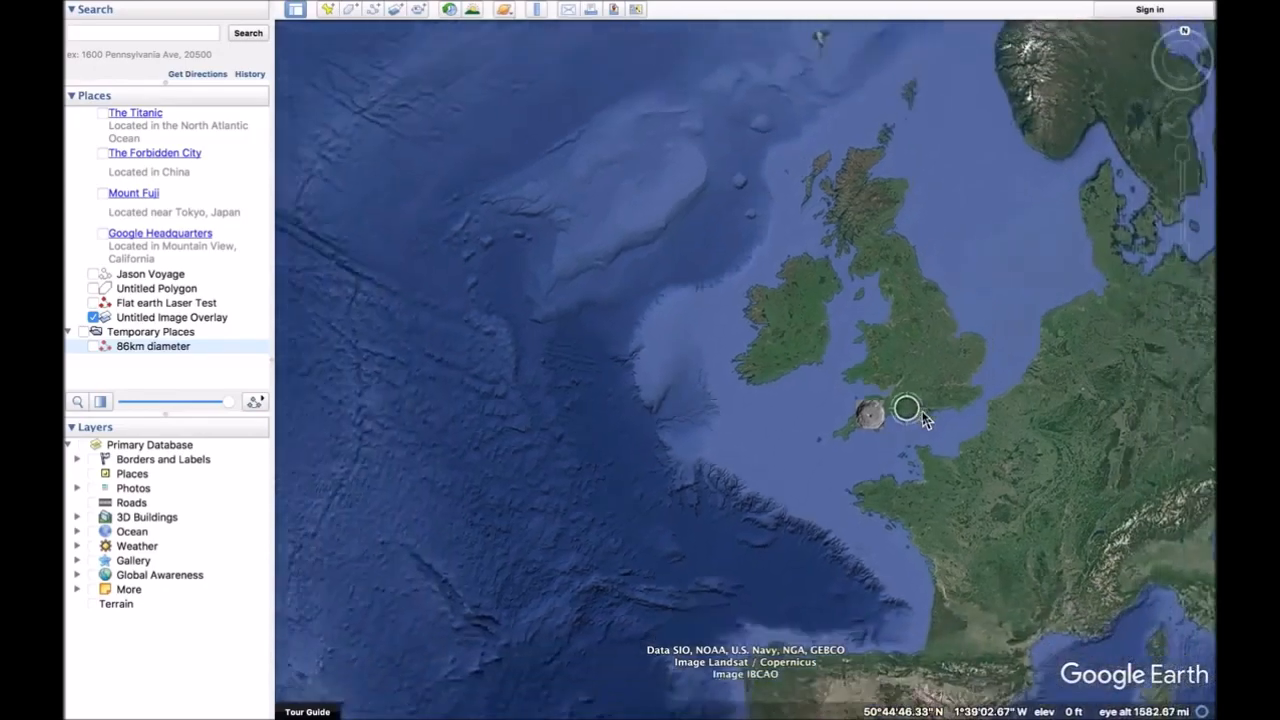
scroll(down, 3)
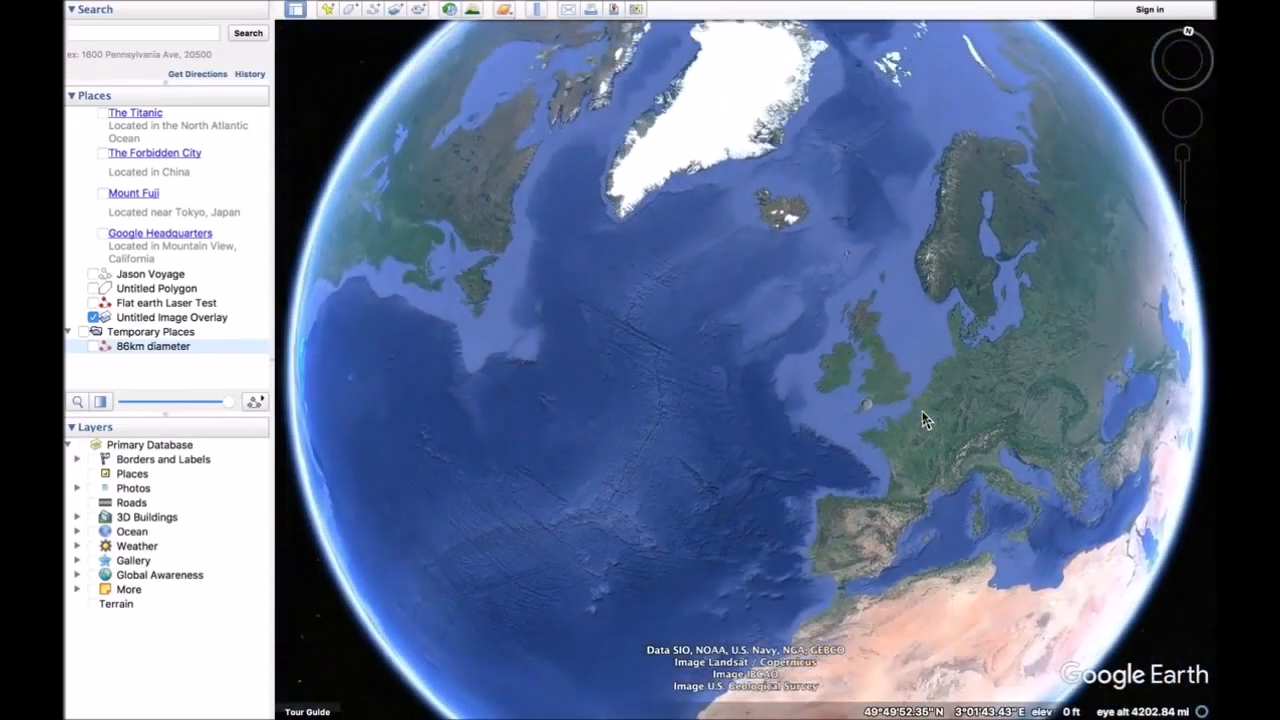
scroll(down, 3)
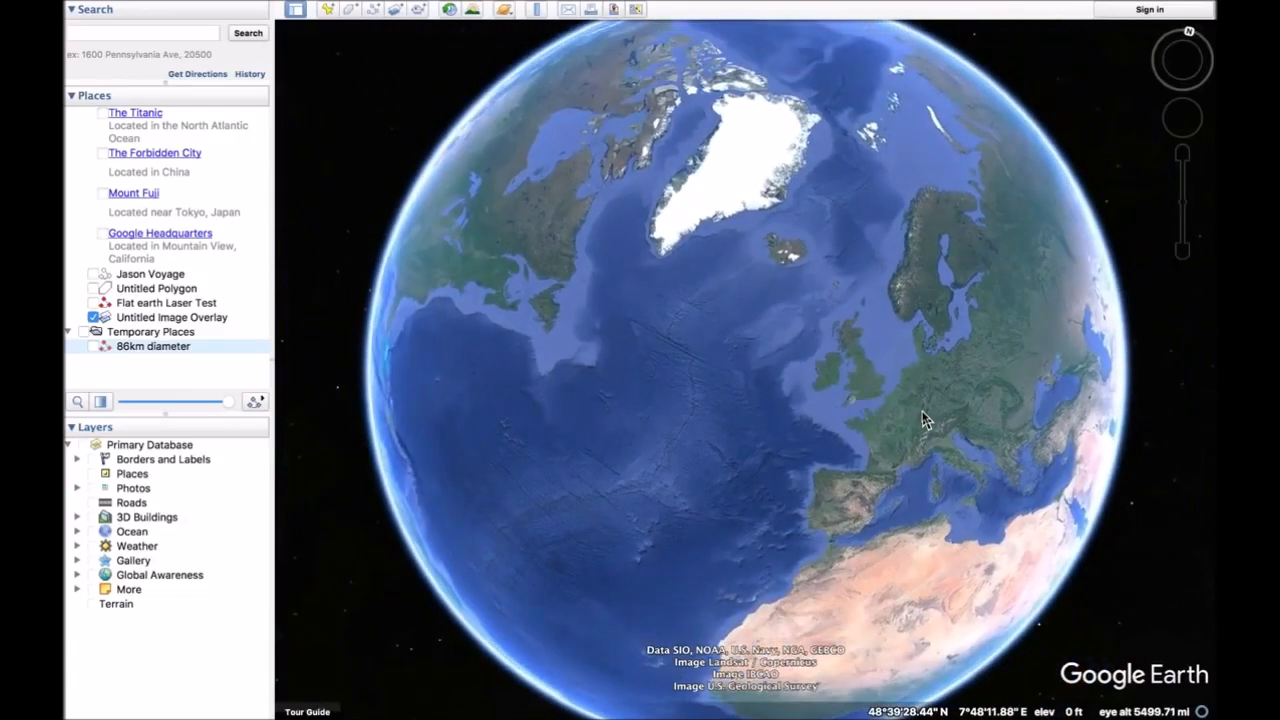
scroll(down, 3)
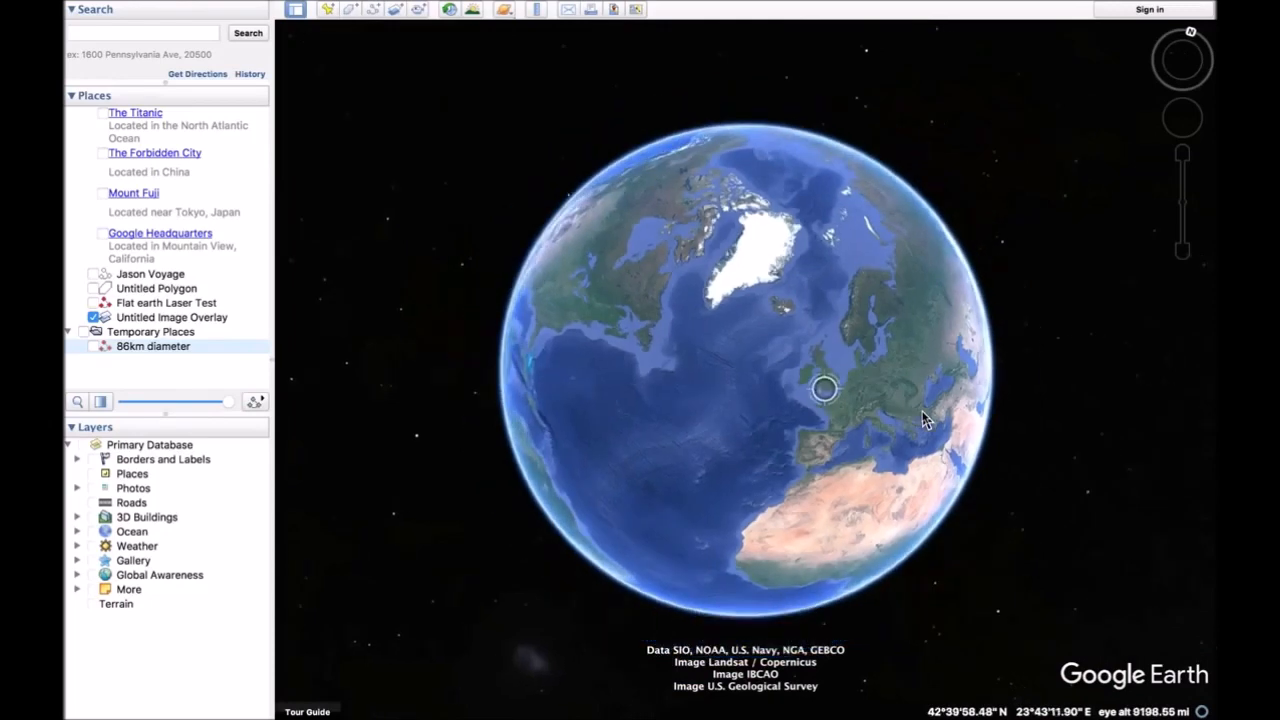
scroll(down, 3)
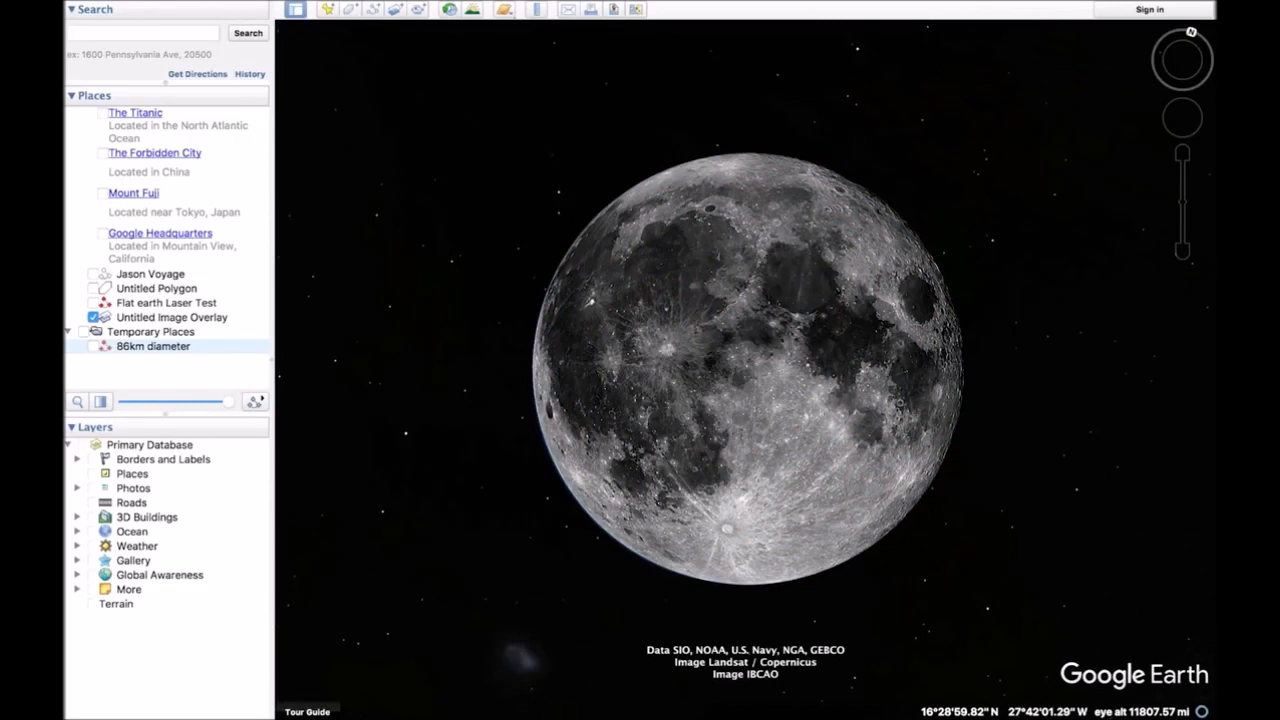
click(448, 9)
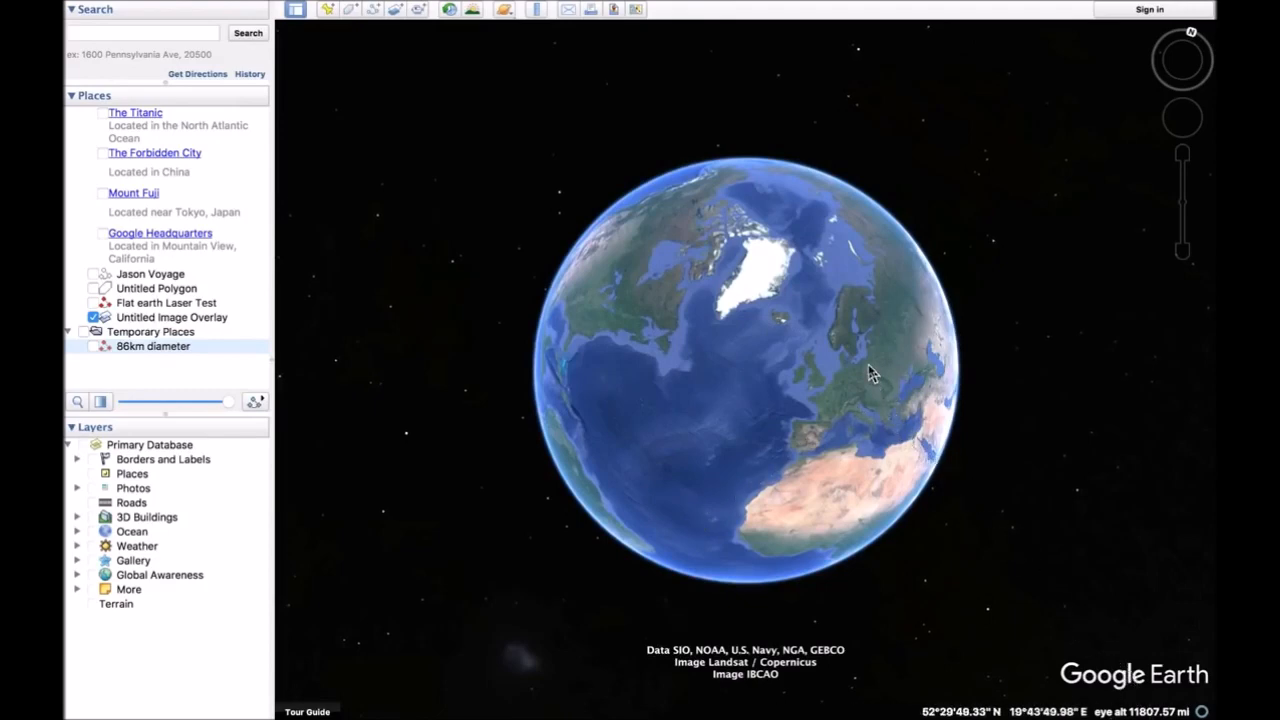
Zoom out to maximum altitude and rotate Europe and Africa toward the view.
scroll(down, 3)
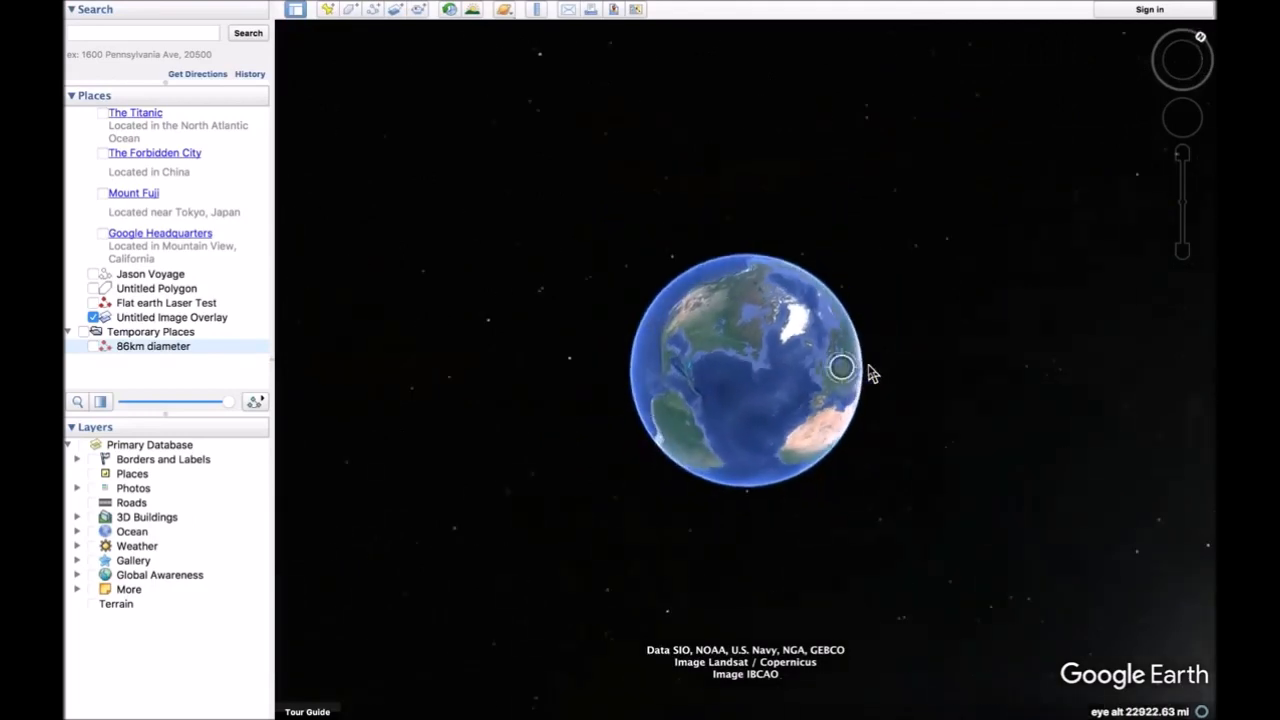
scroll(down, 3)
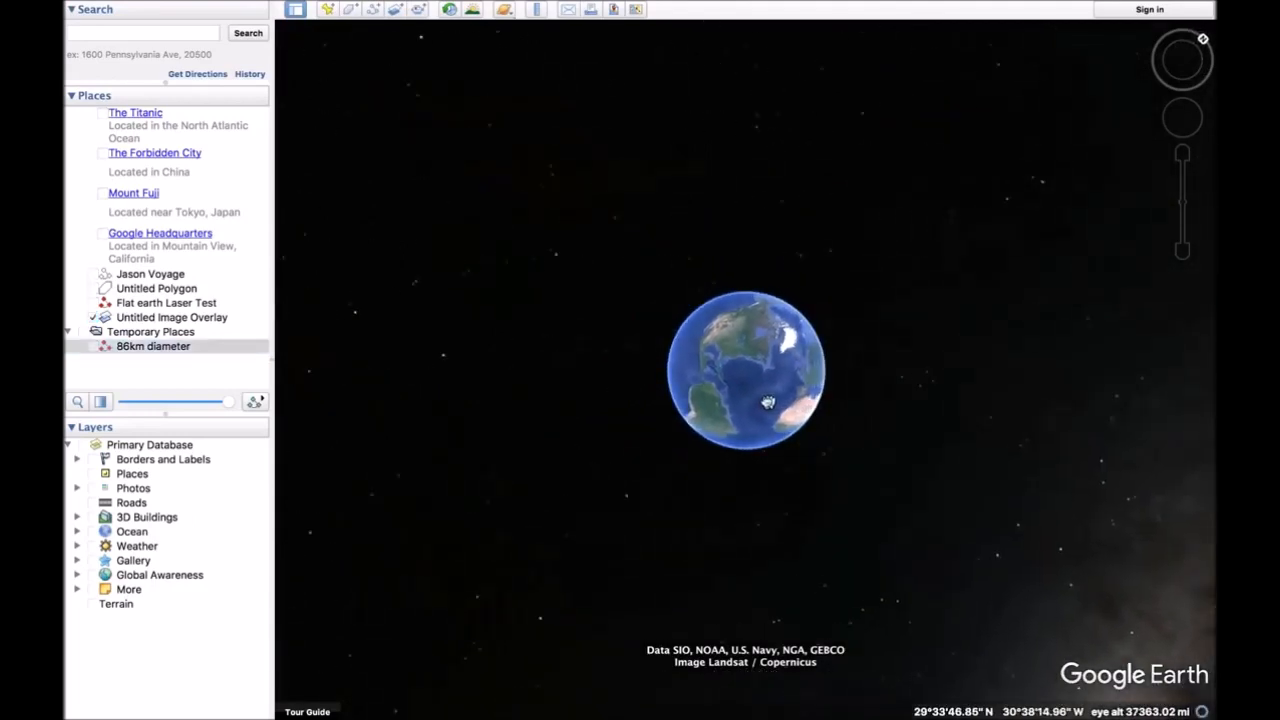
drag(767, 402, 720, 382)
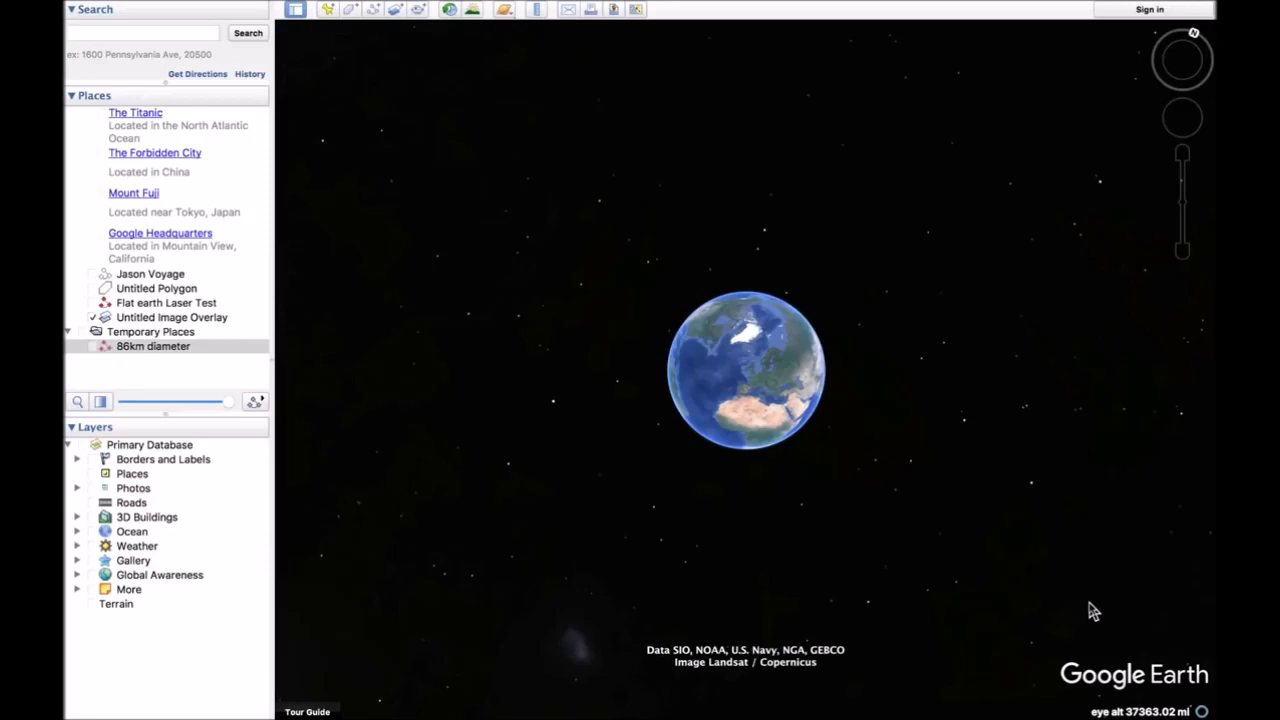
mouse_move(1089, 606)
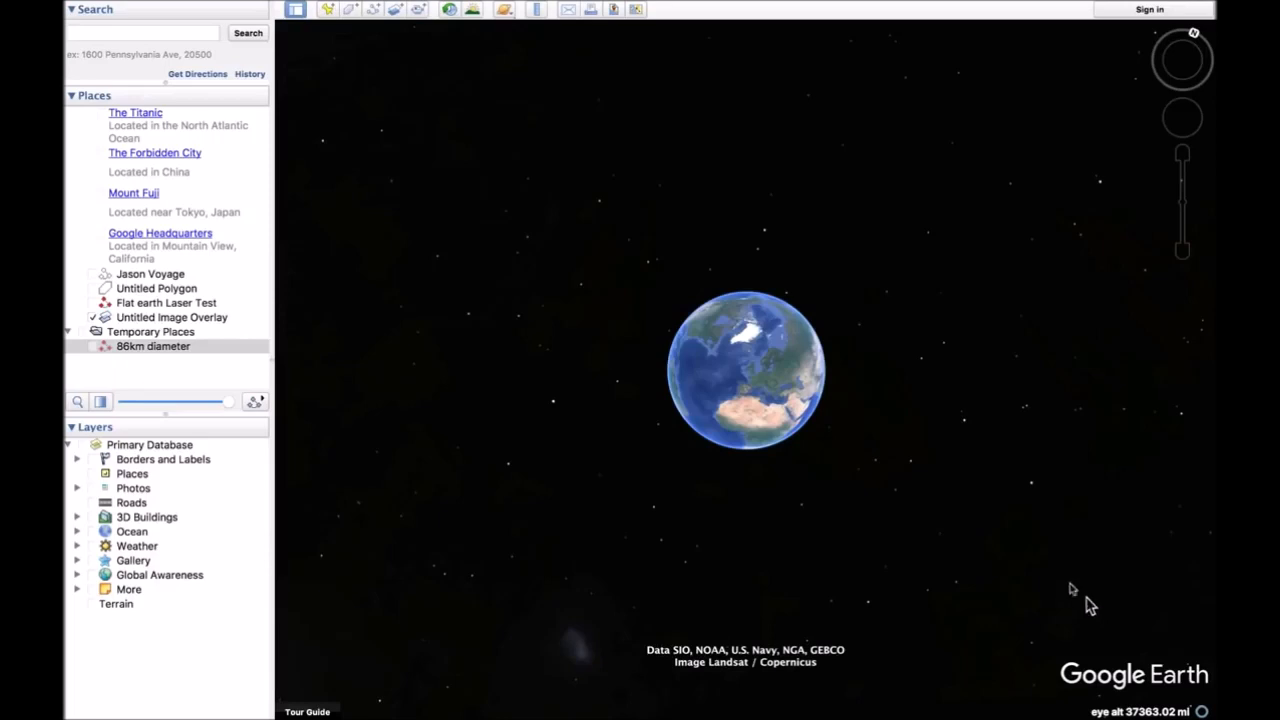
mouse_move(878, 525)
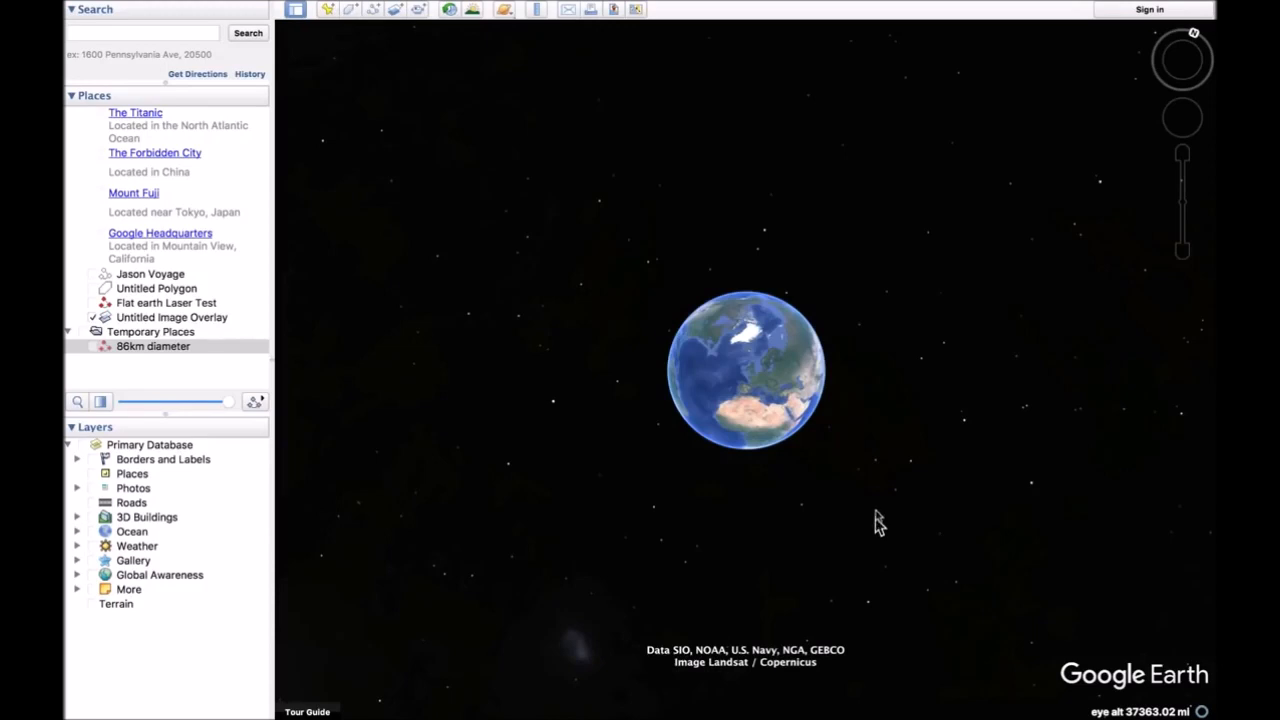
mouse_move(950, 499)
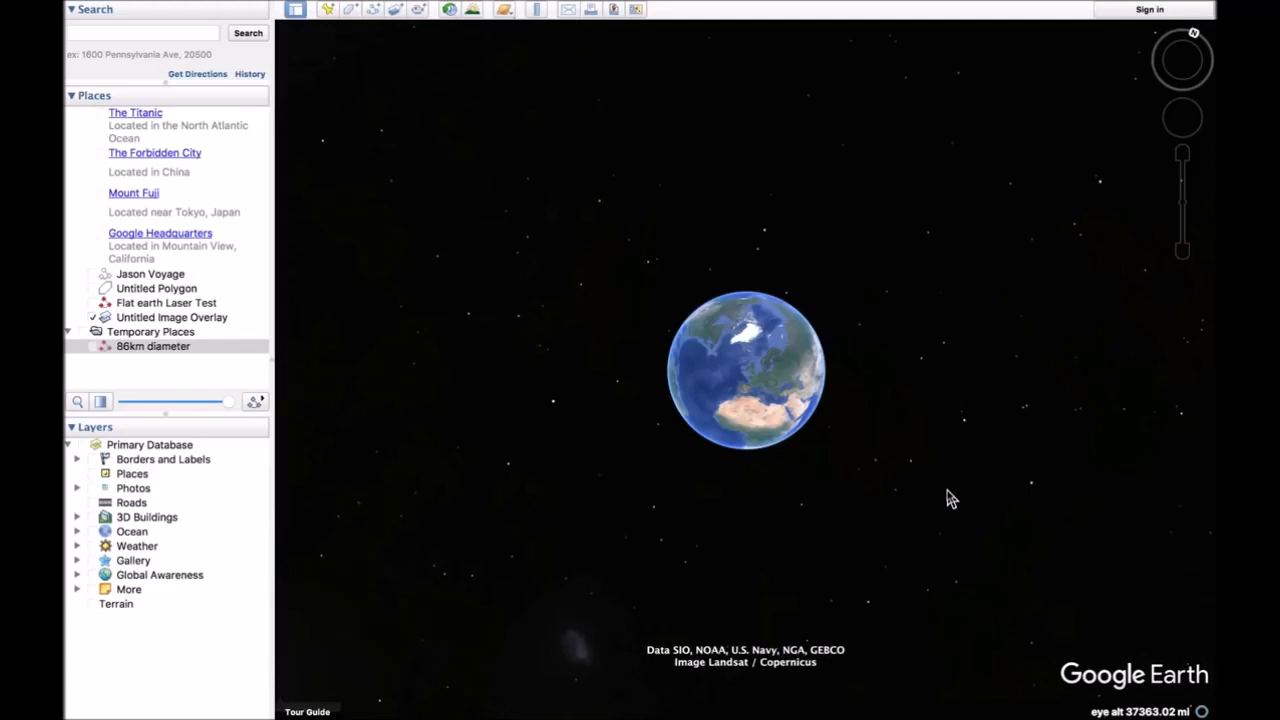
mouse_move(750, 397)
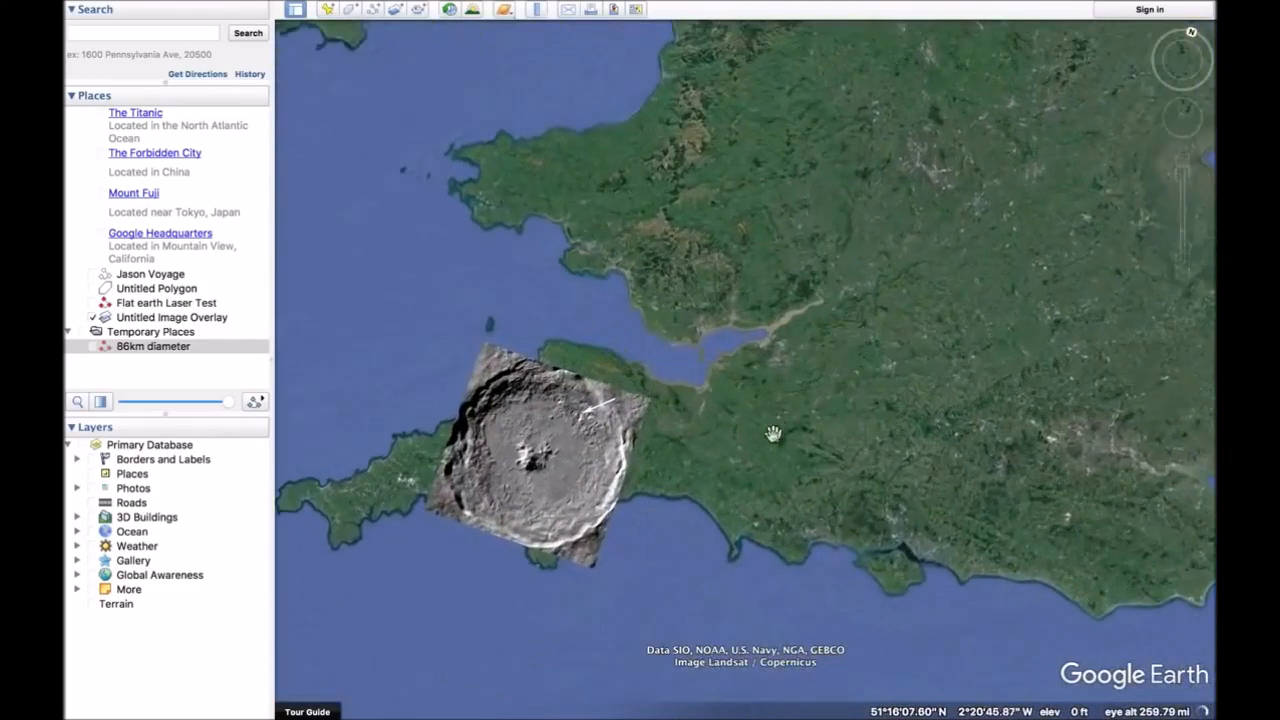
Centre the crater overlay over south-west England, then zoom out to the full globe.
drag(775, 435, 945, 395)
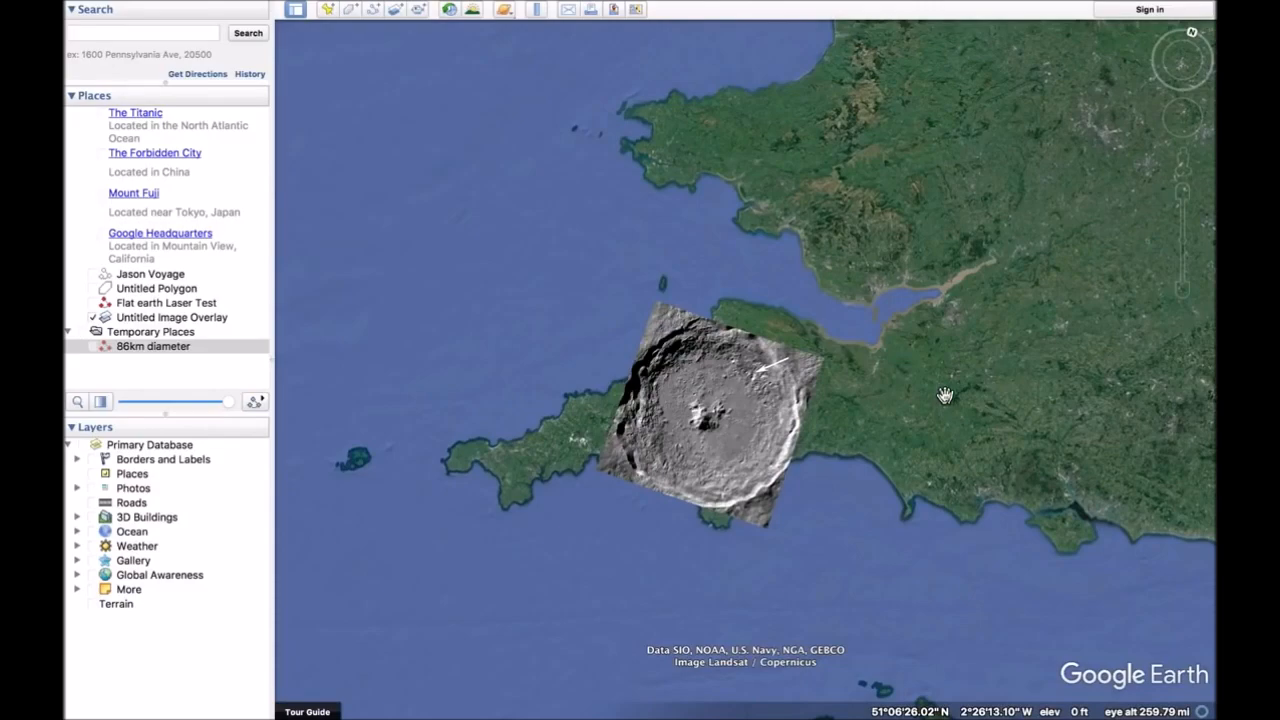
scroll(down, 3)
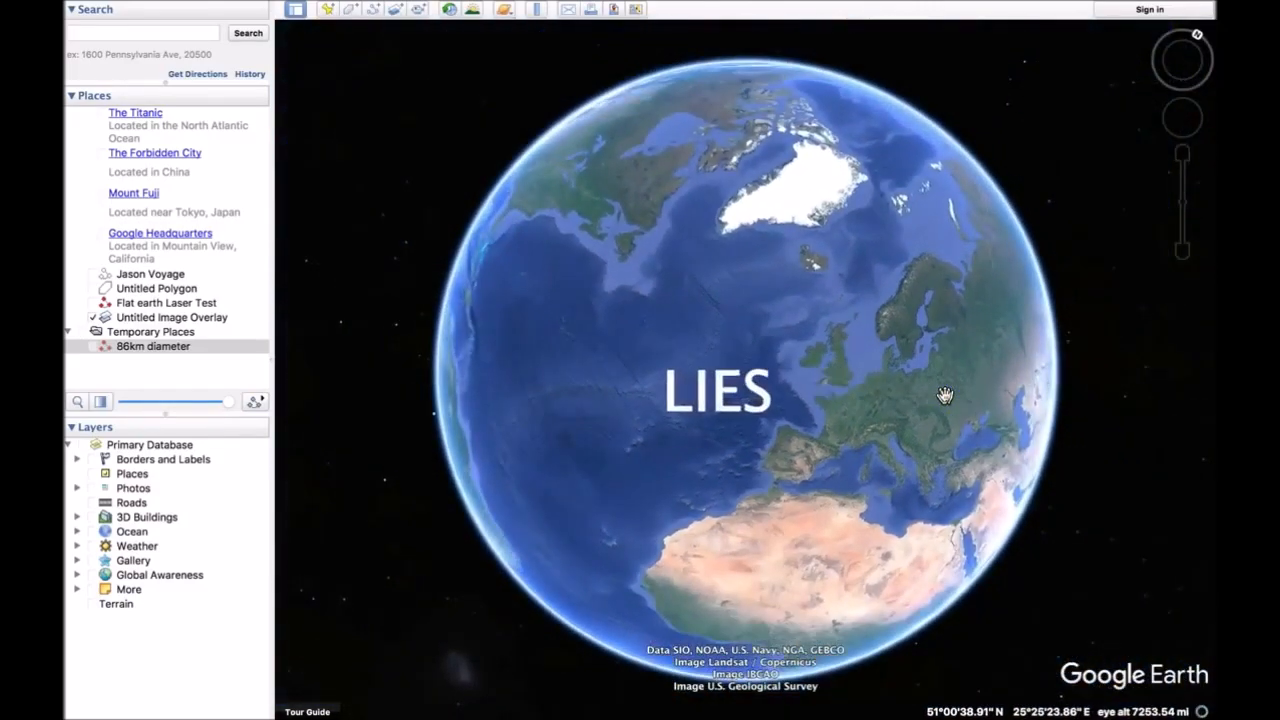
scroll(down, 3)
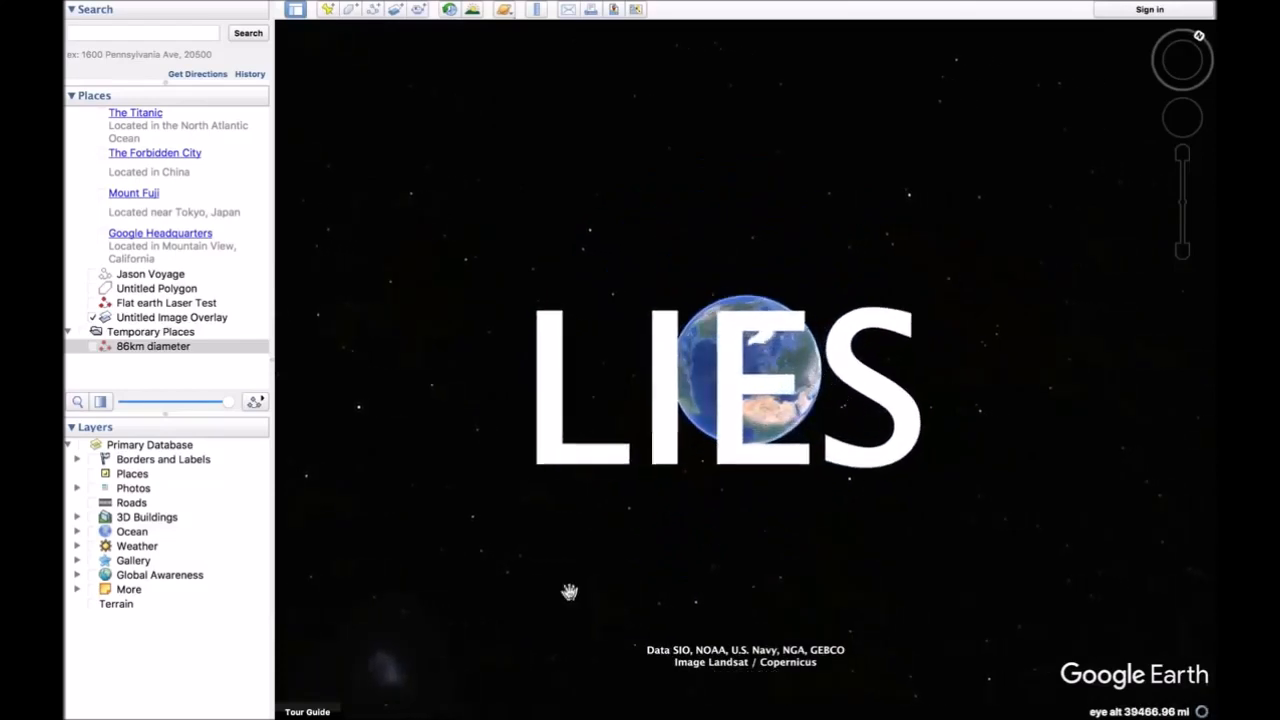